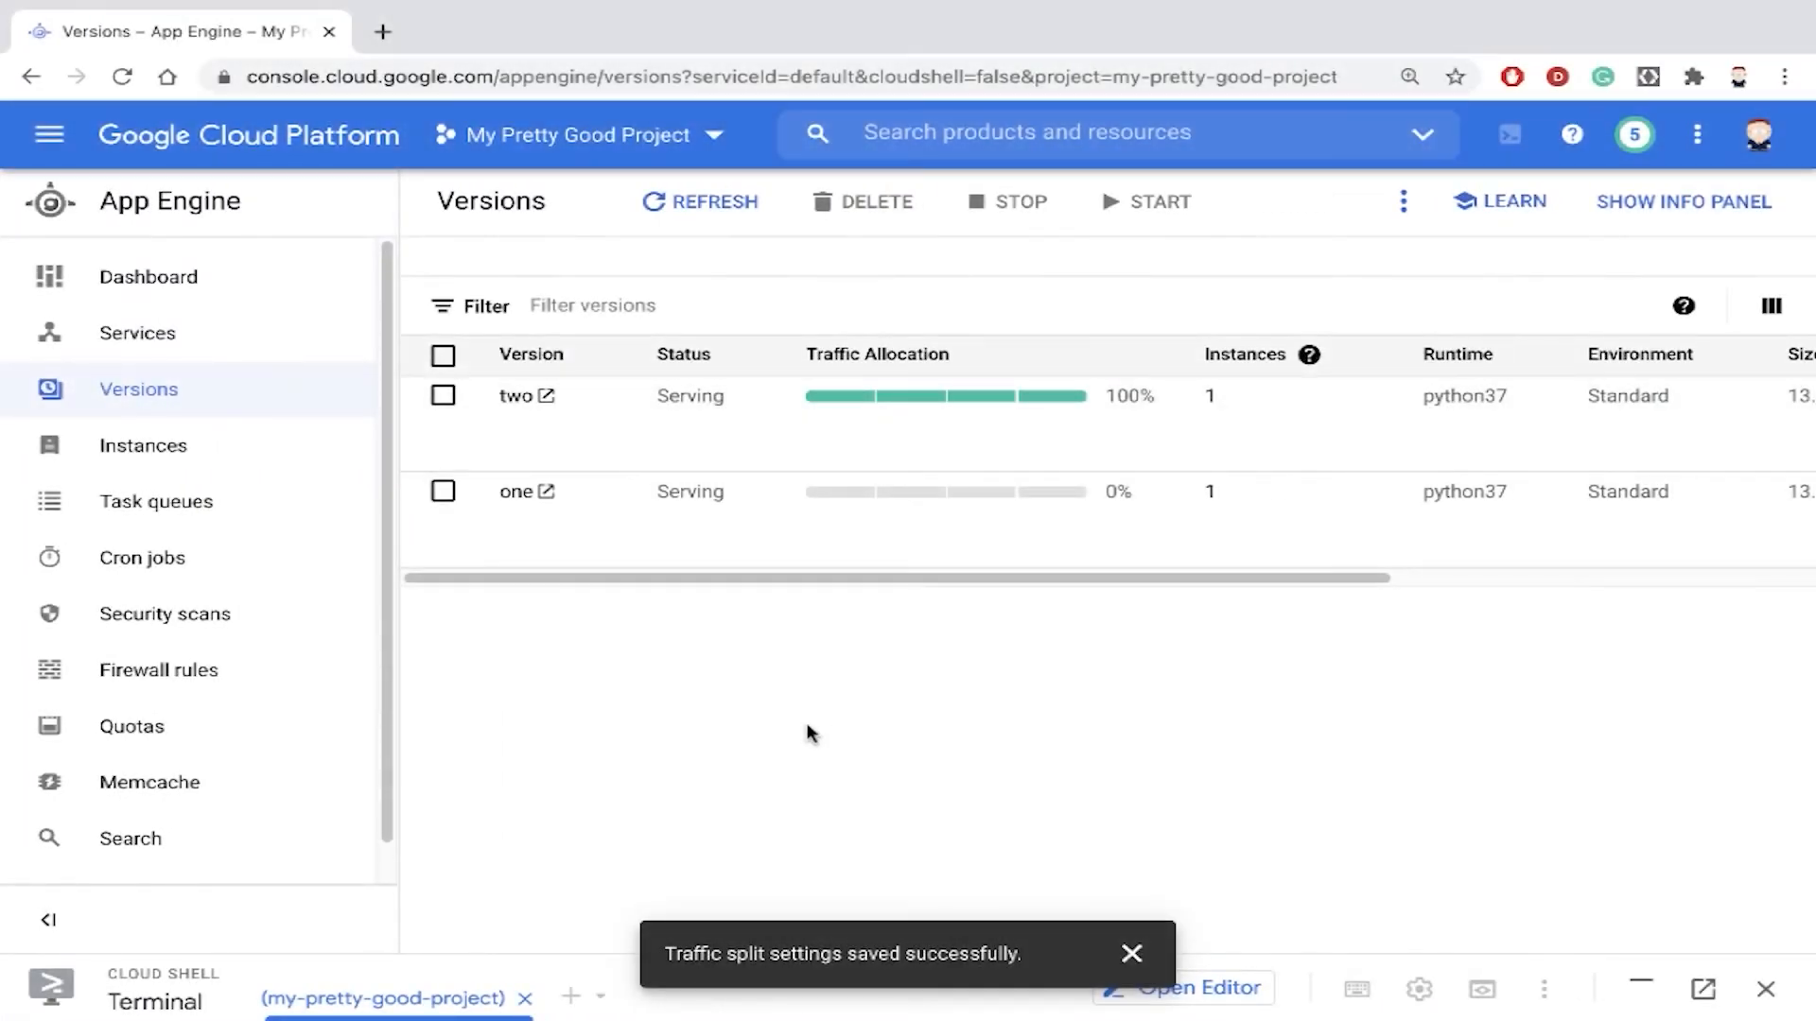
mouse_move(636, 548)
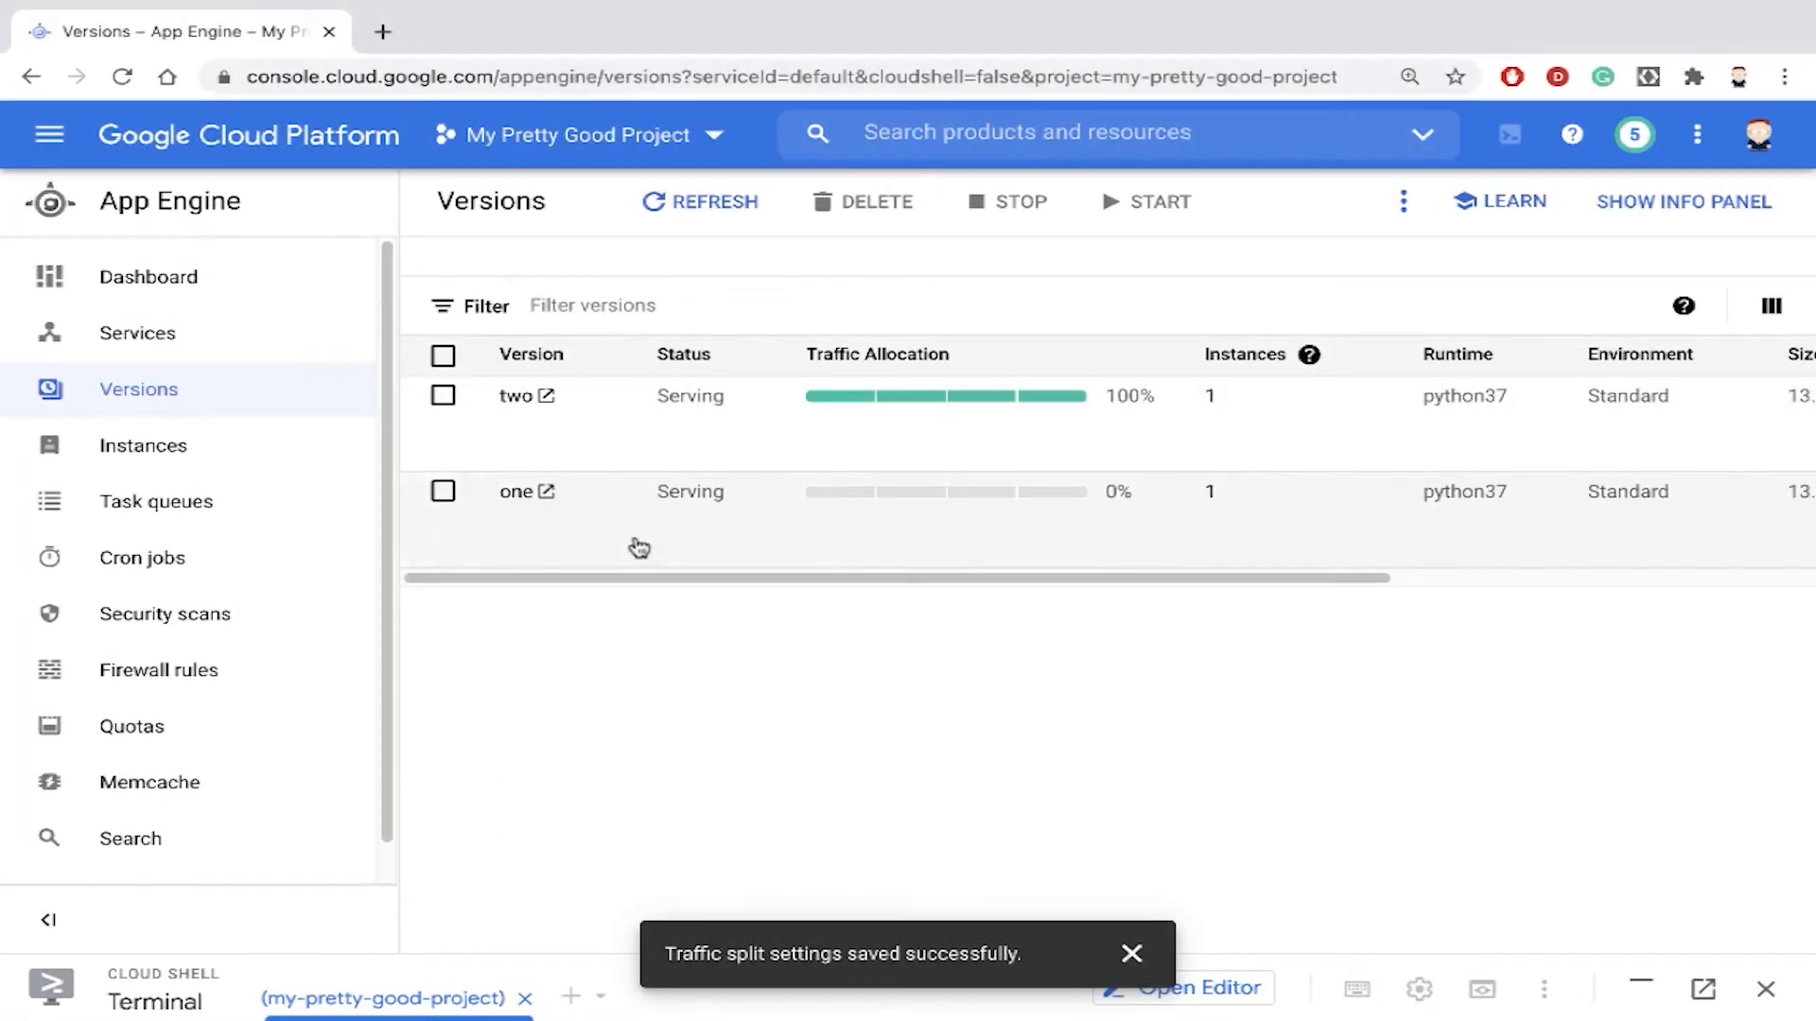
mouse_move(599, 558)
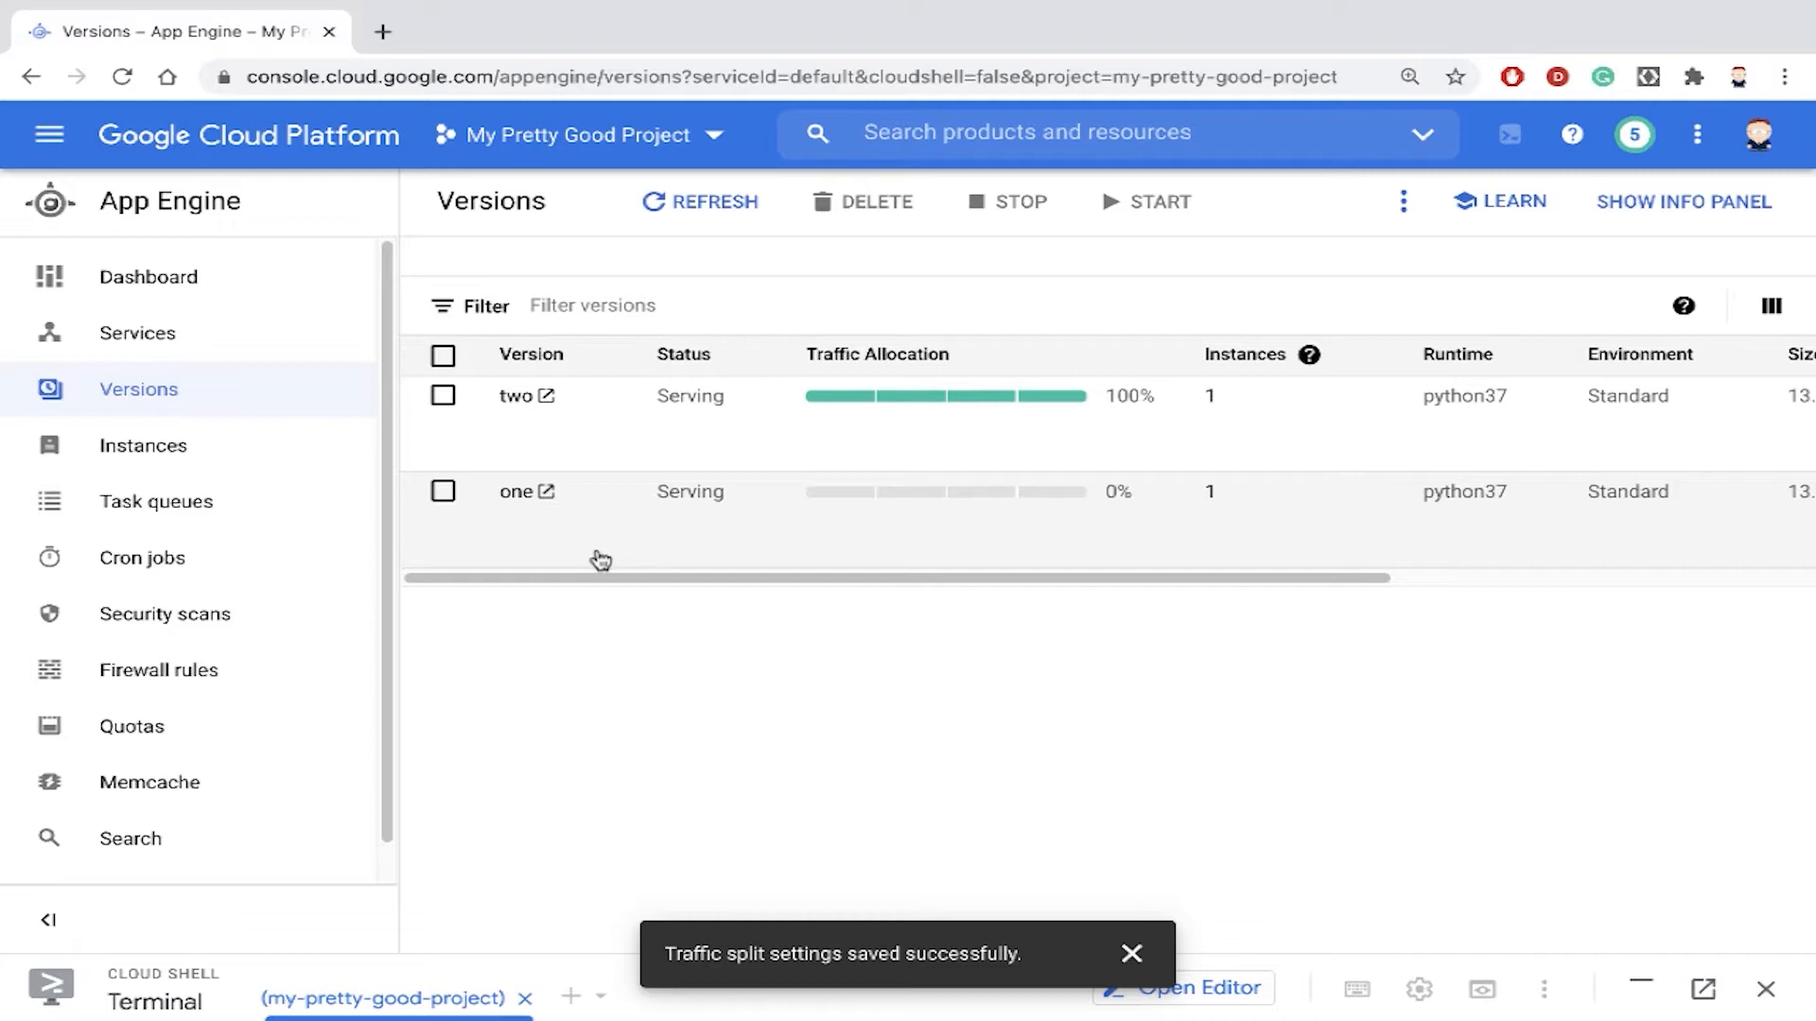
View version one's live page (Hello World) and version two's live page (Hello World!!!)
left_click(548, 492)
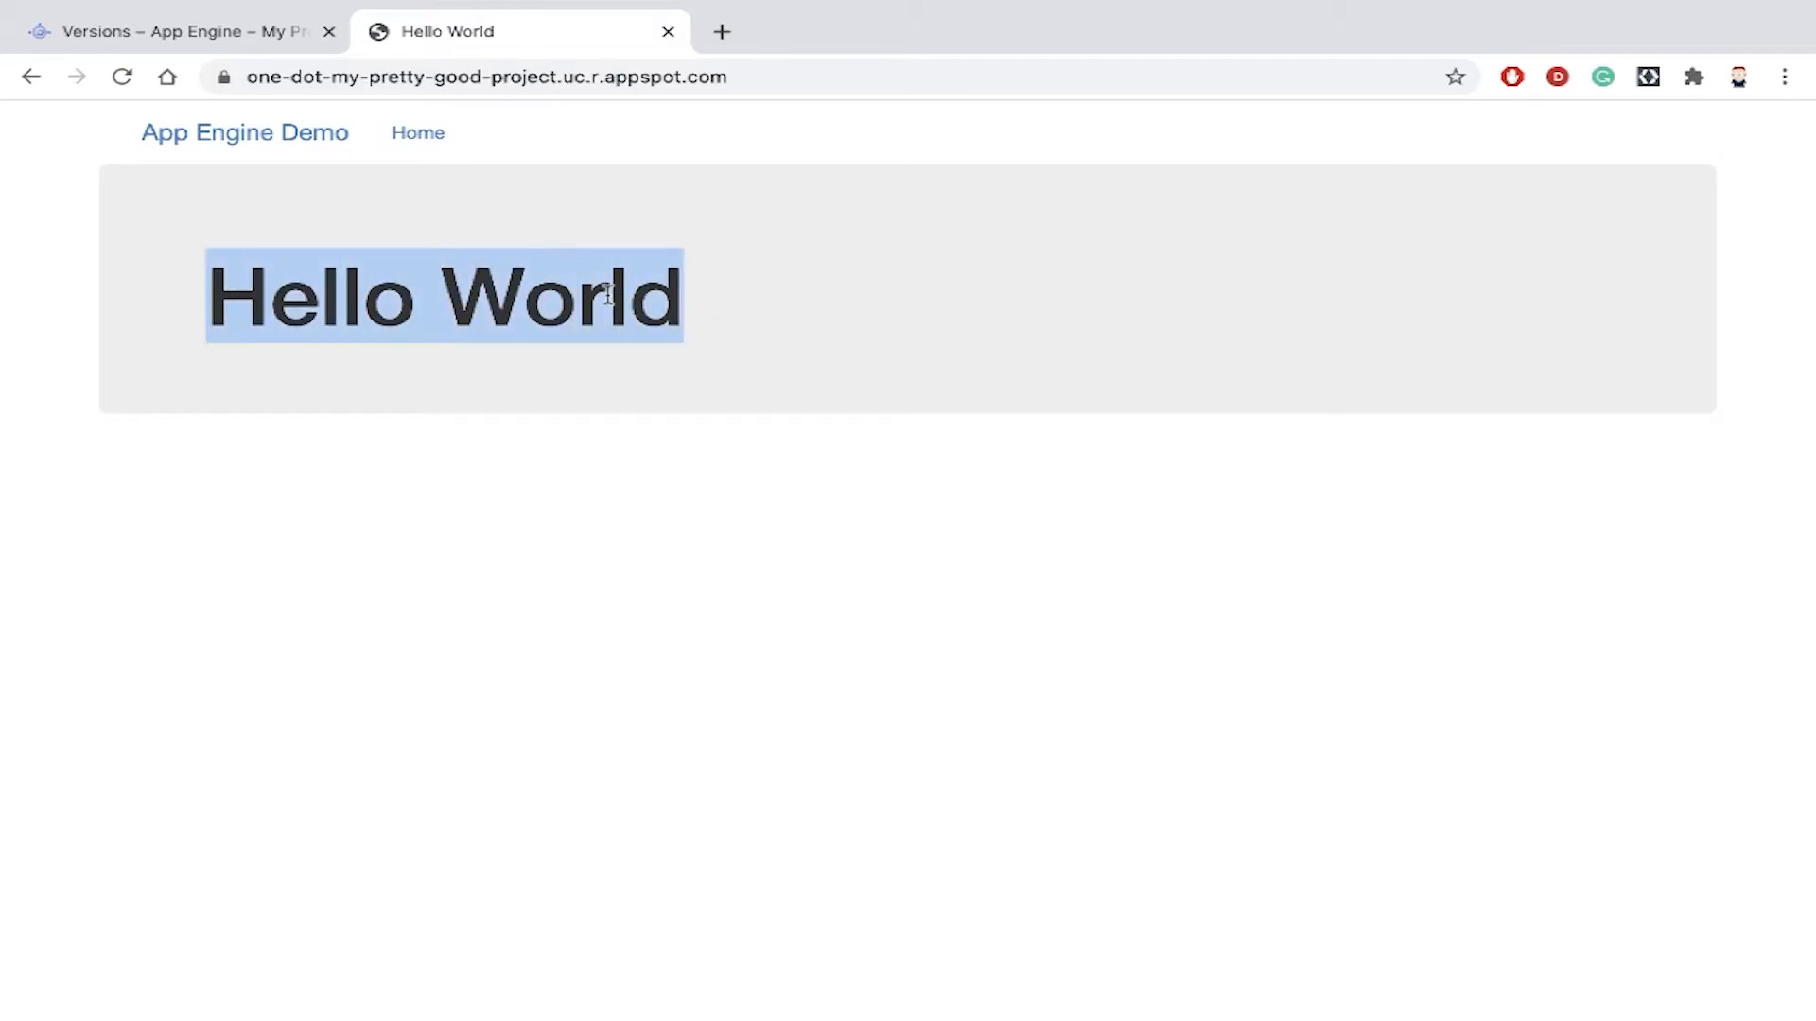
left_click(170, 30)
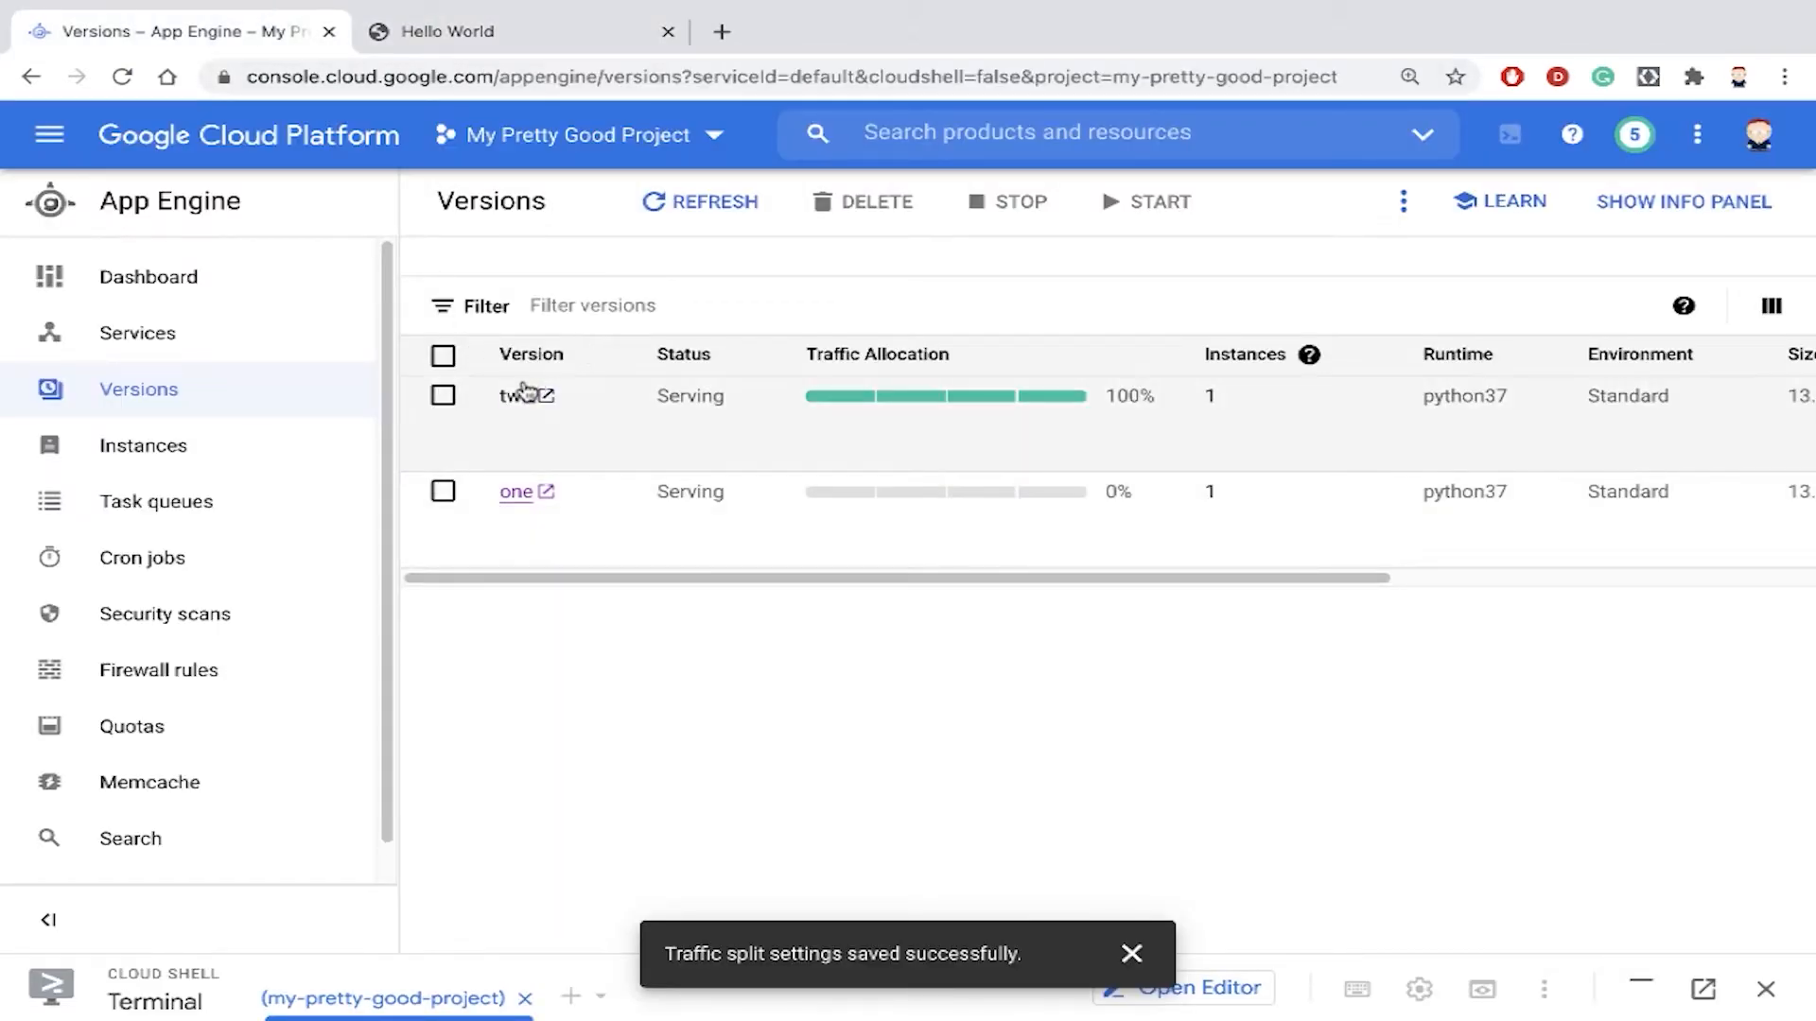
left_click(541, 395)
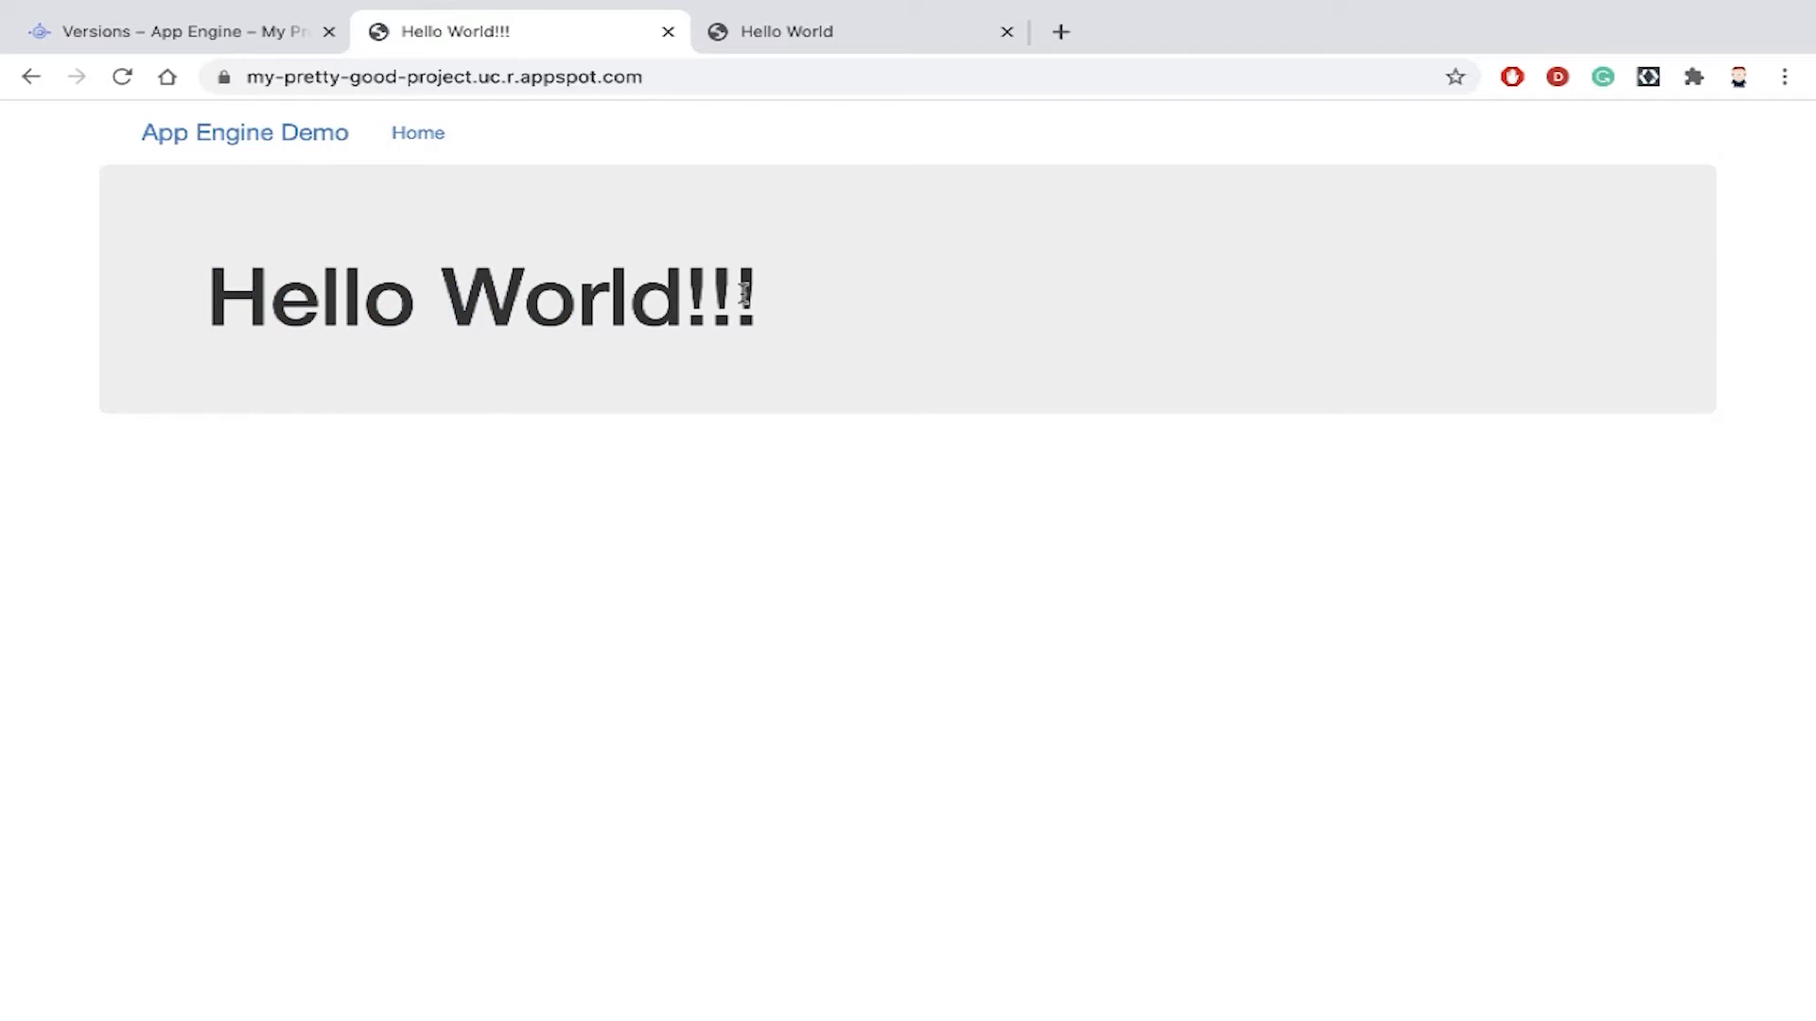
mouse_move(497, 425)
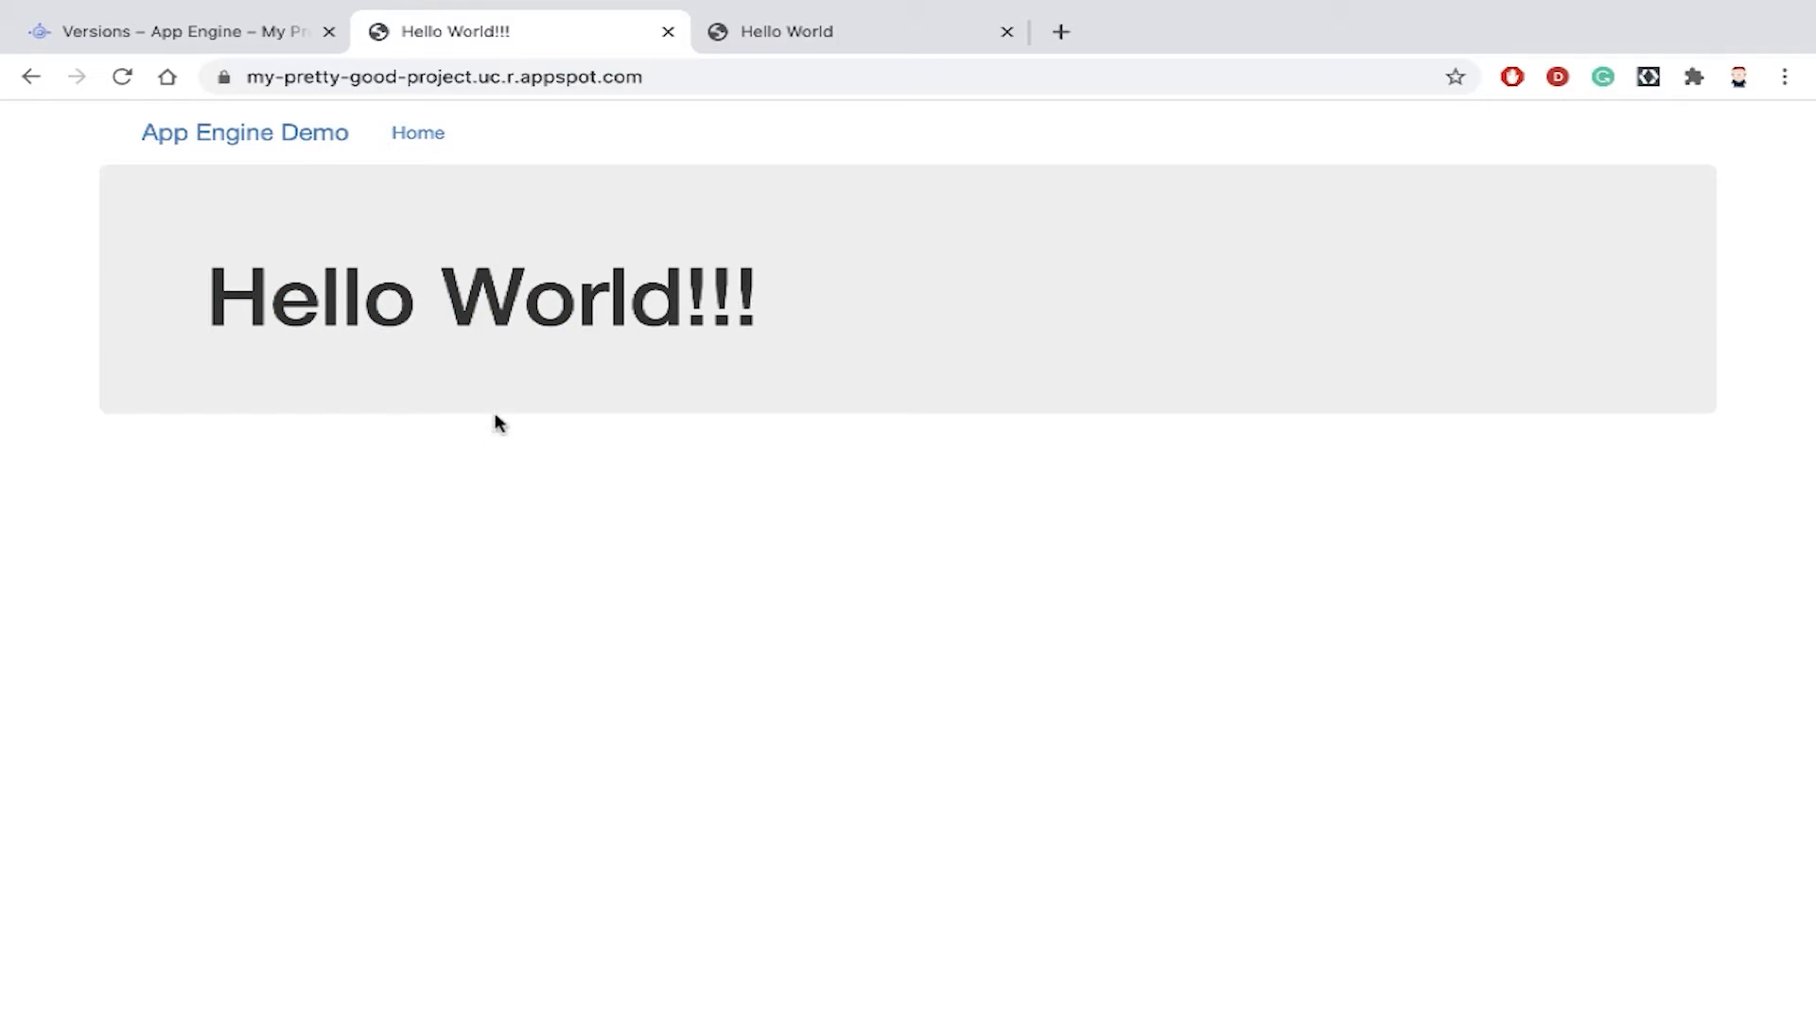
Return to the Versions list and reveal the migrate/split traffic options
left_click(189, 30)
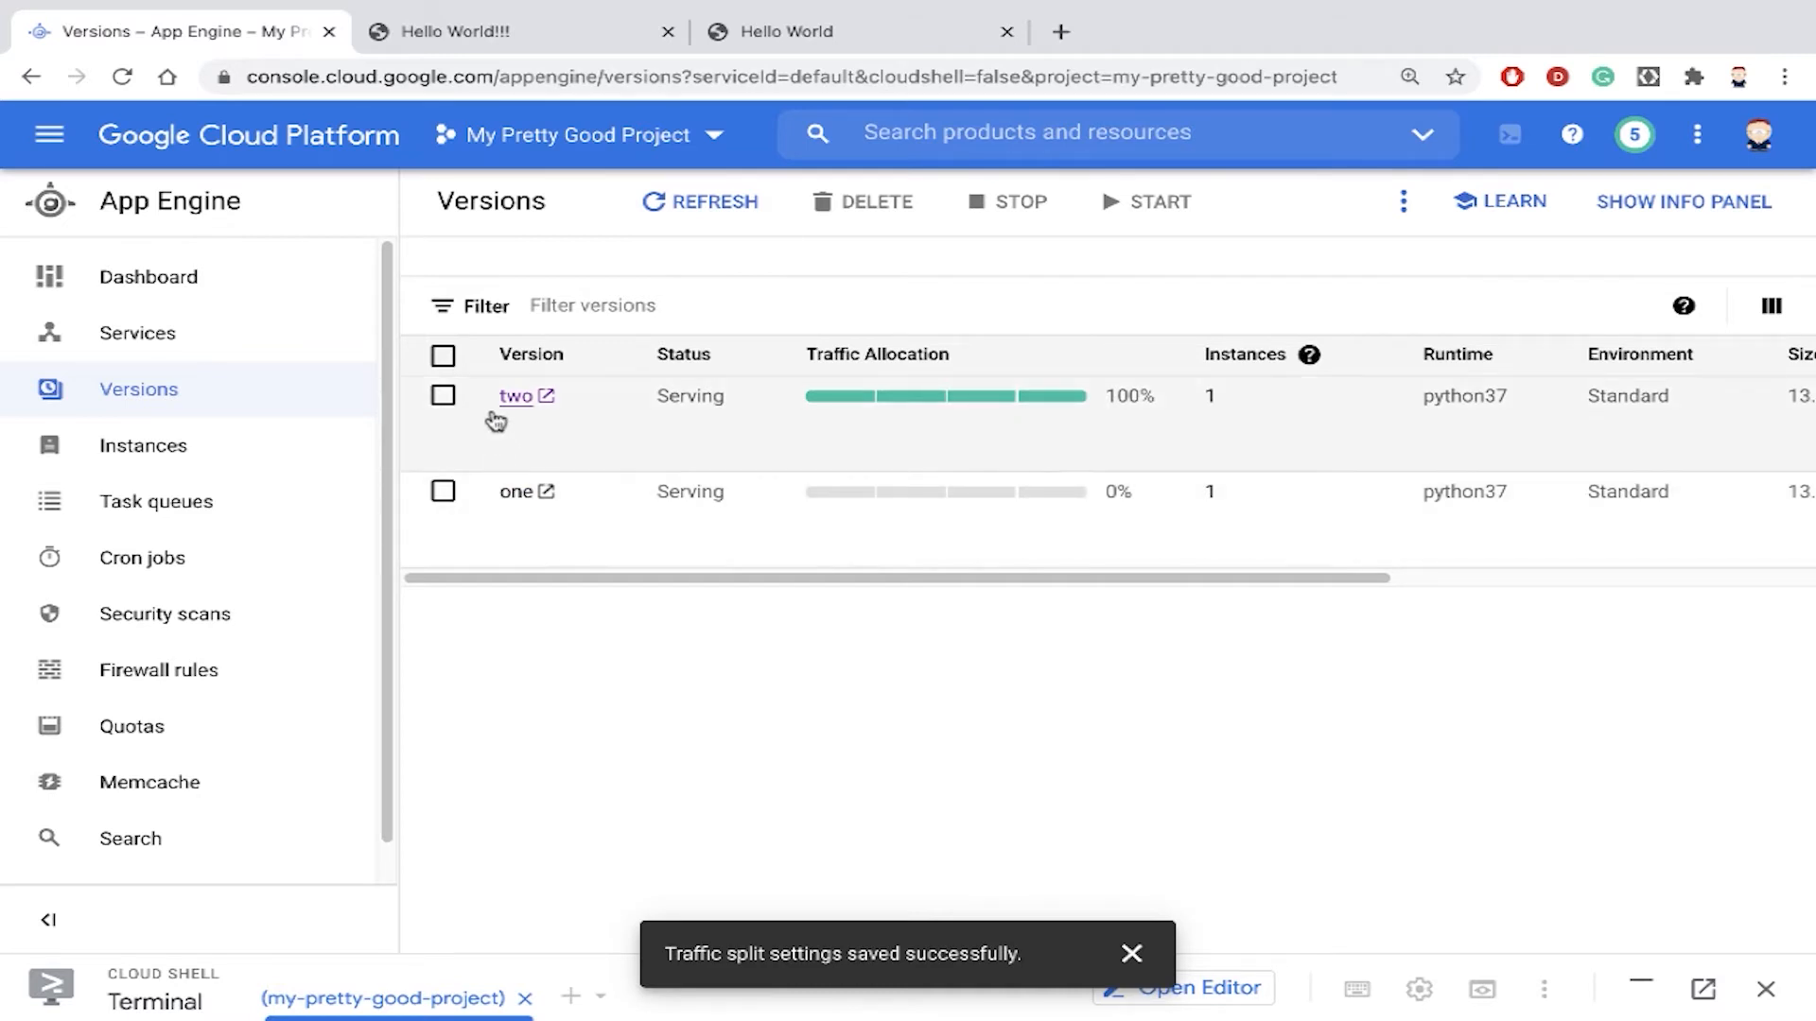
mouse_move(1093, 442)
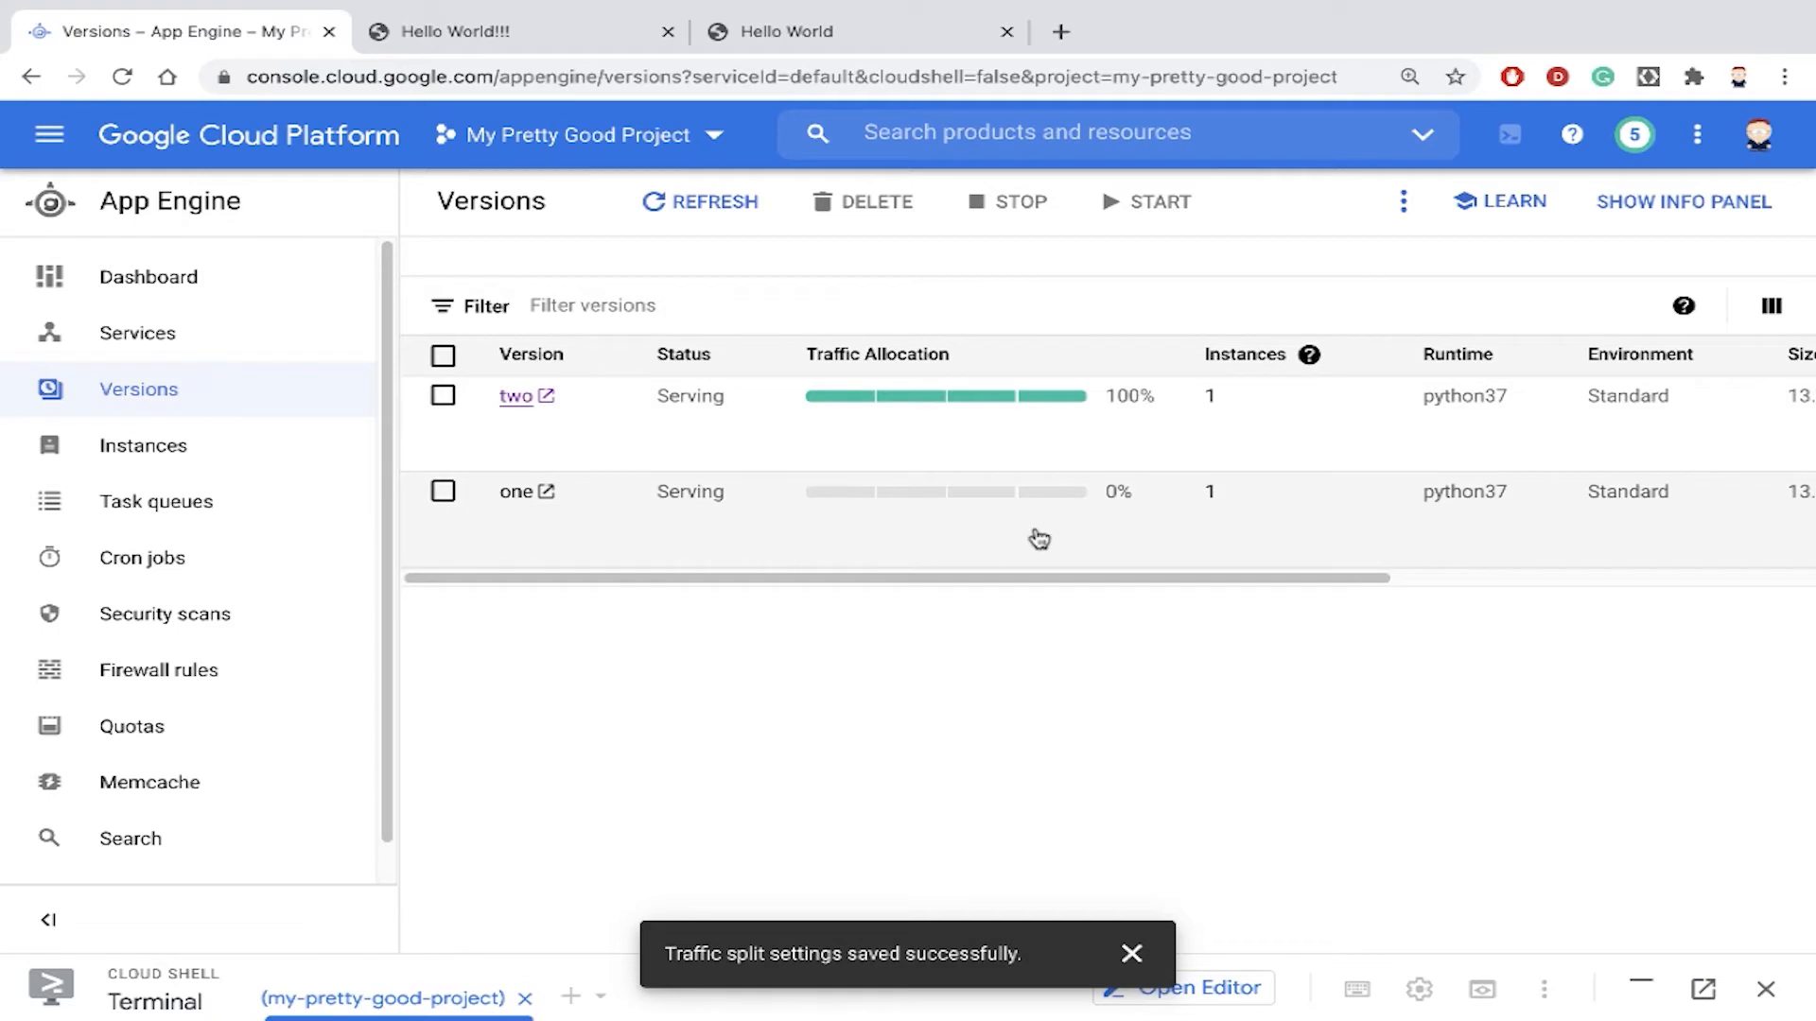
left_click(1402, 201)
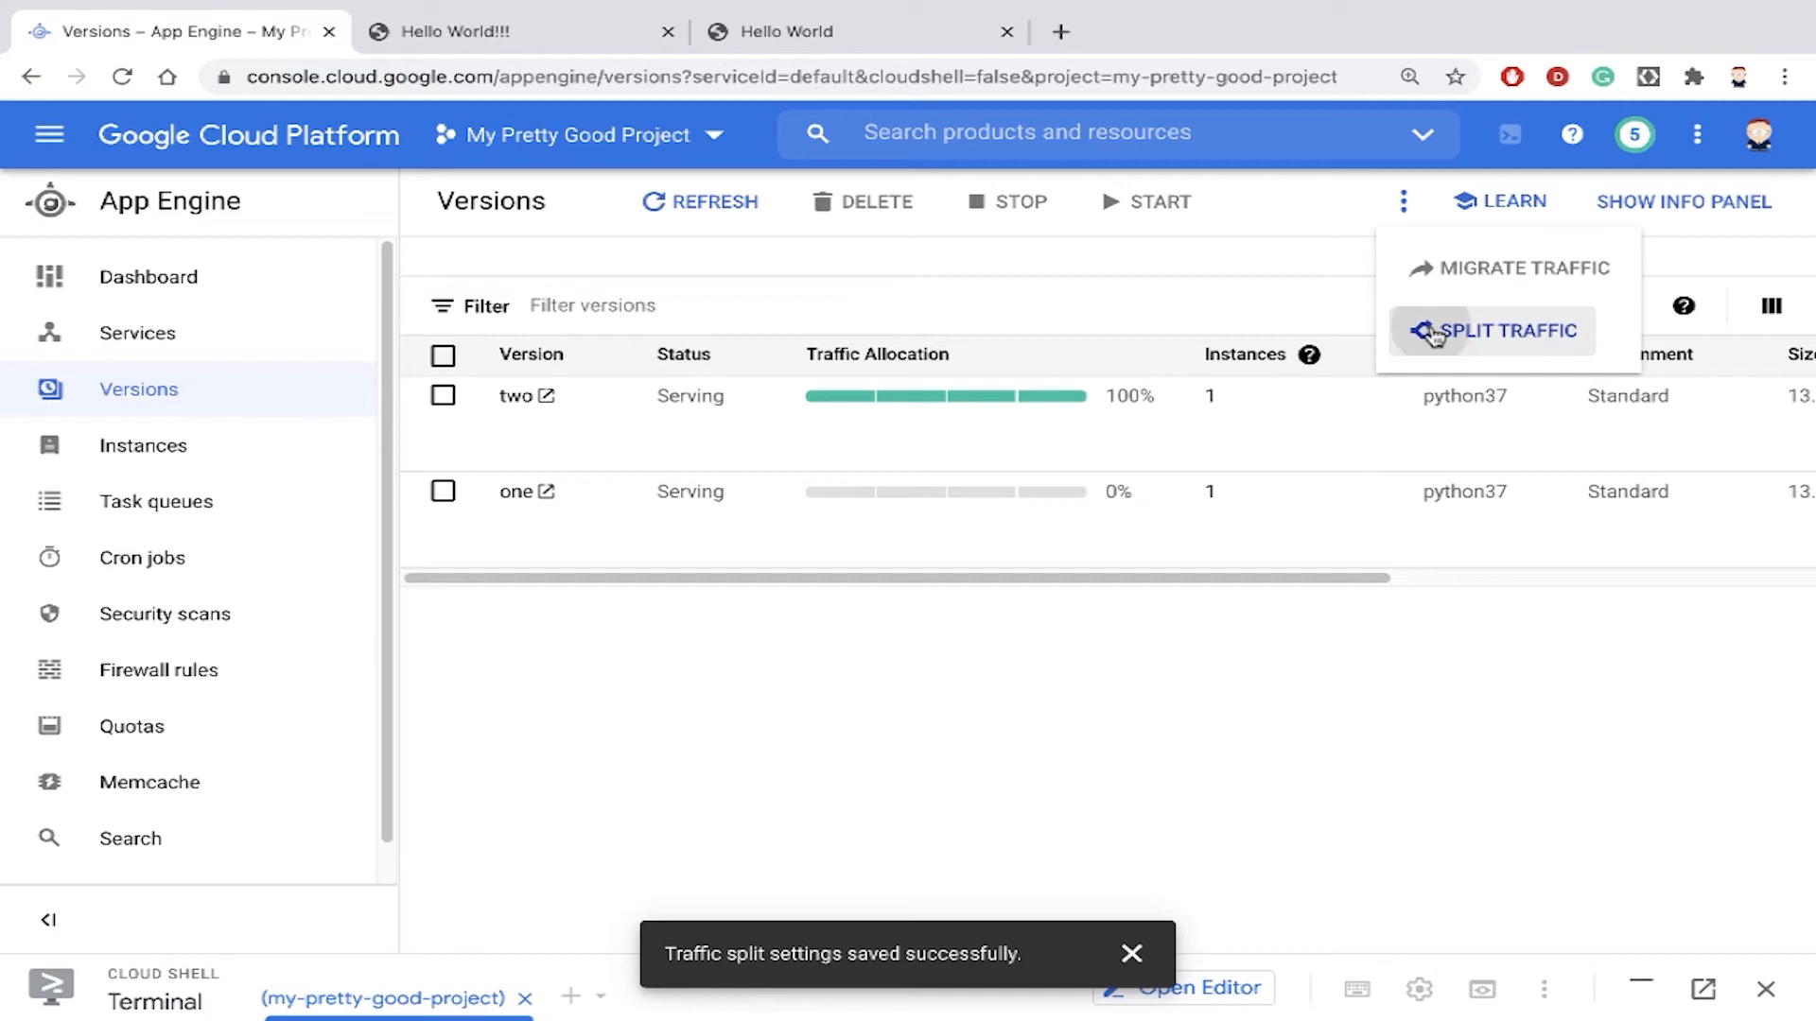
Split traffic randomly, adding version one at 50% so version two keeps the remaining 50%
left_click(1503, 331)
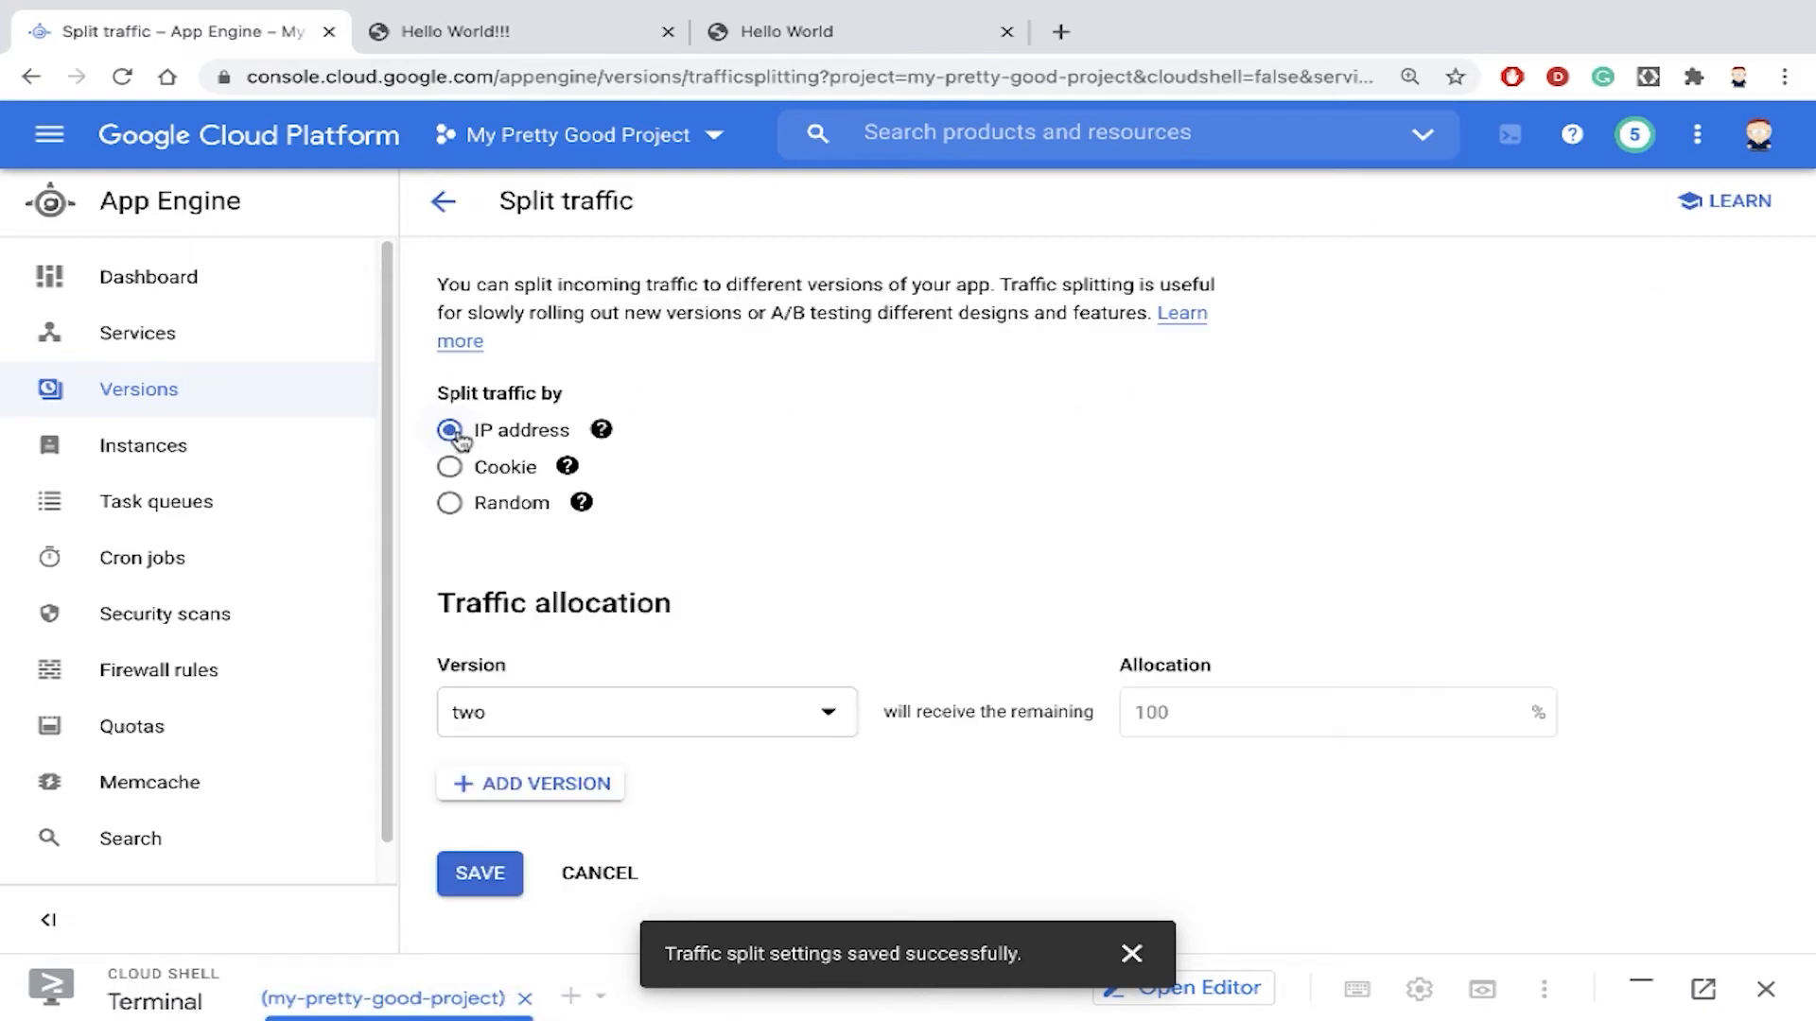
left_click(449, 503)
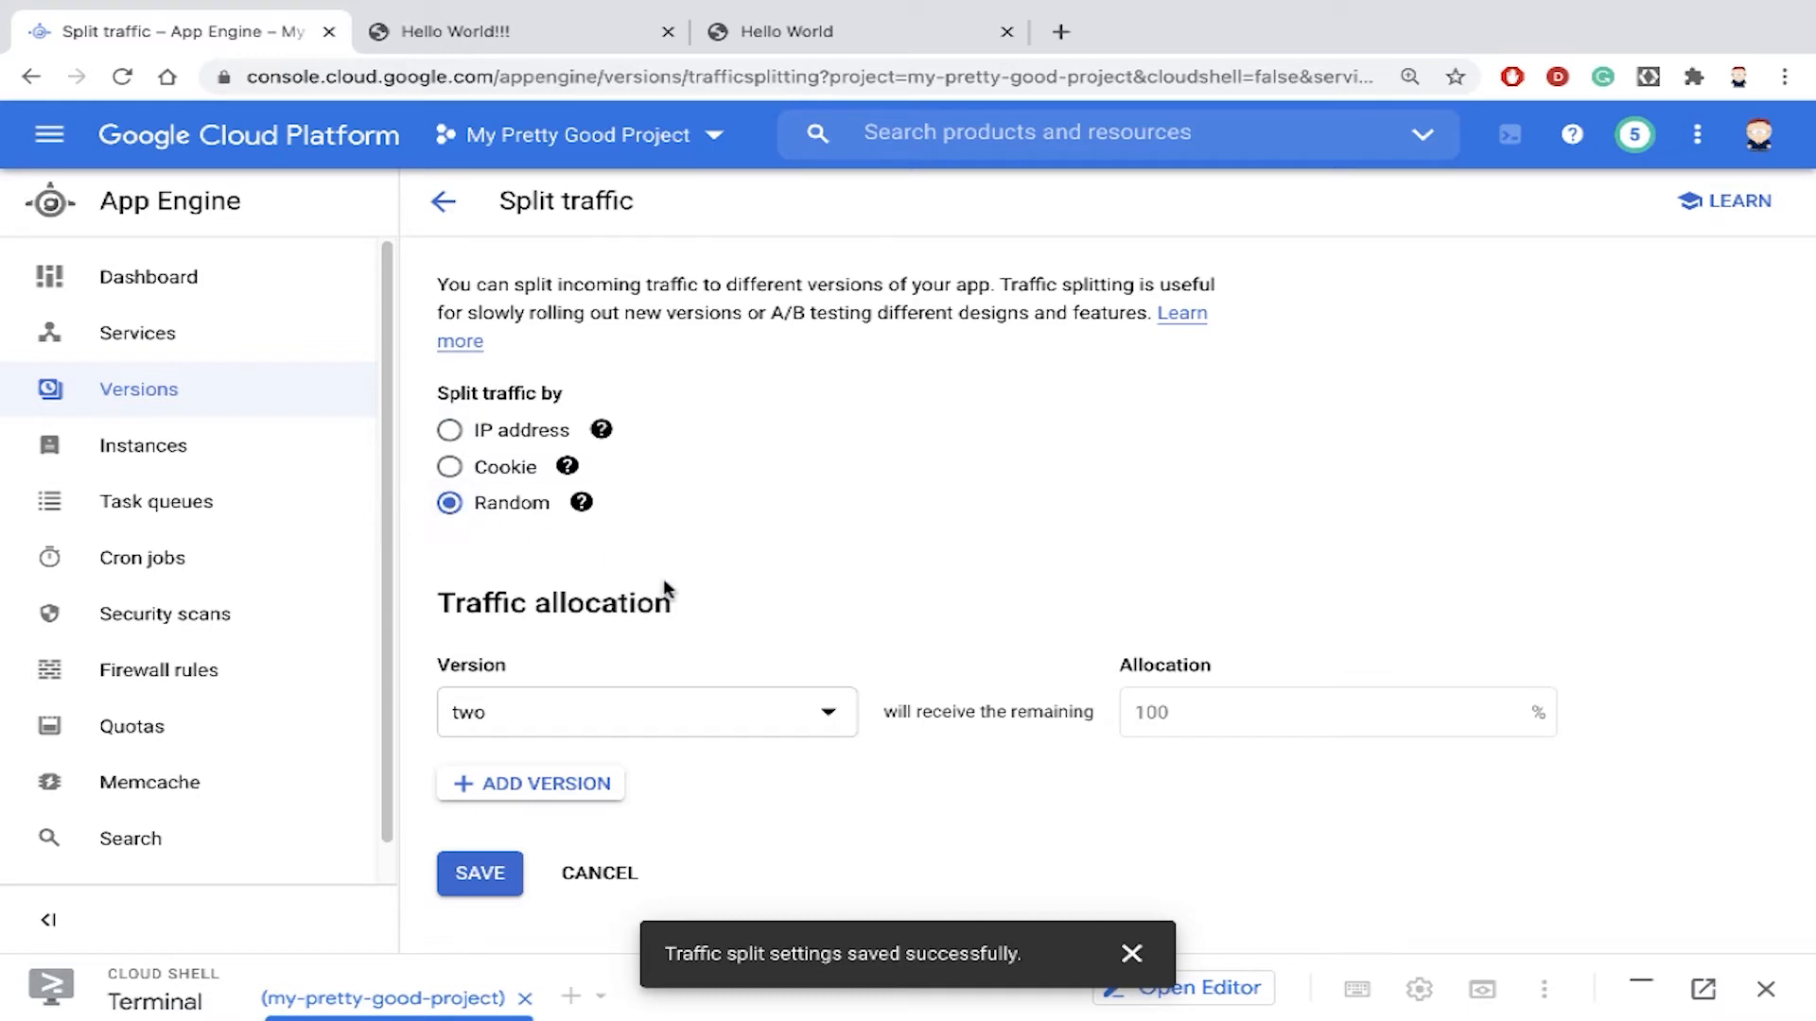
left_click(529, 783)
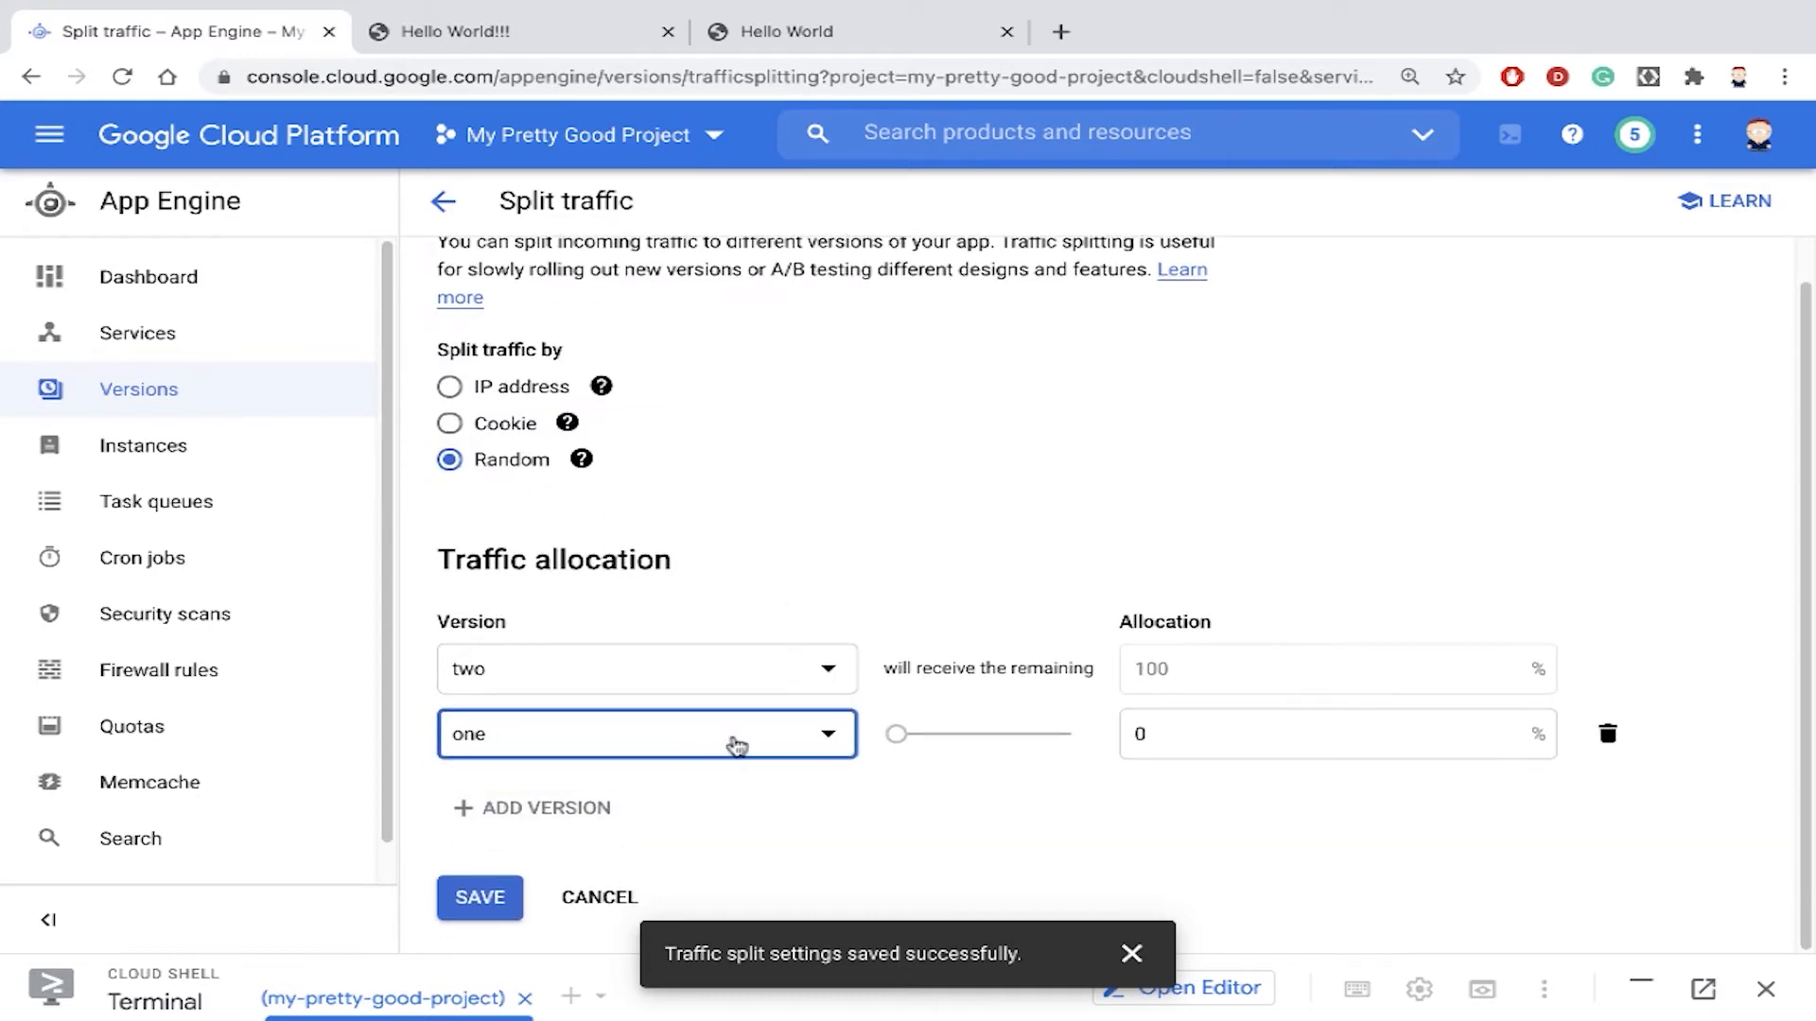
left_click(1322, 734)
type("50")
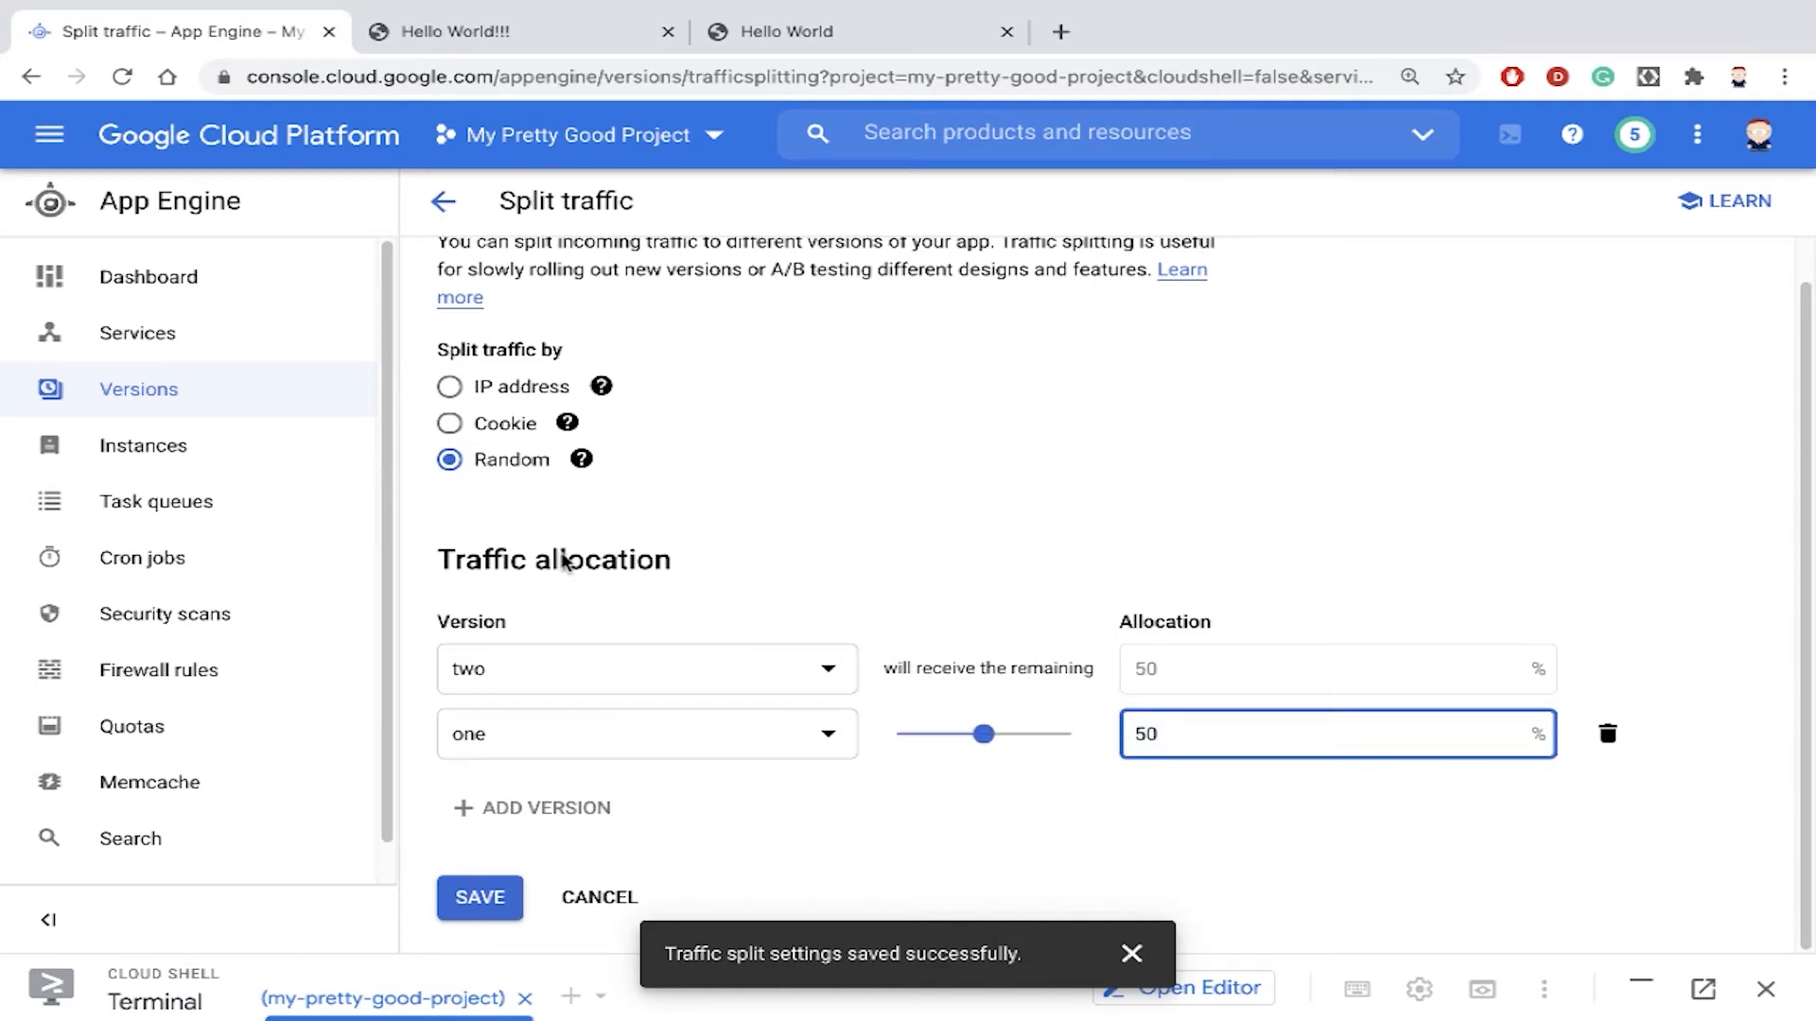
mouse_move(832, 285)
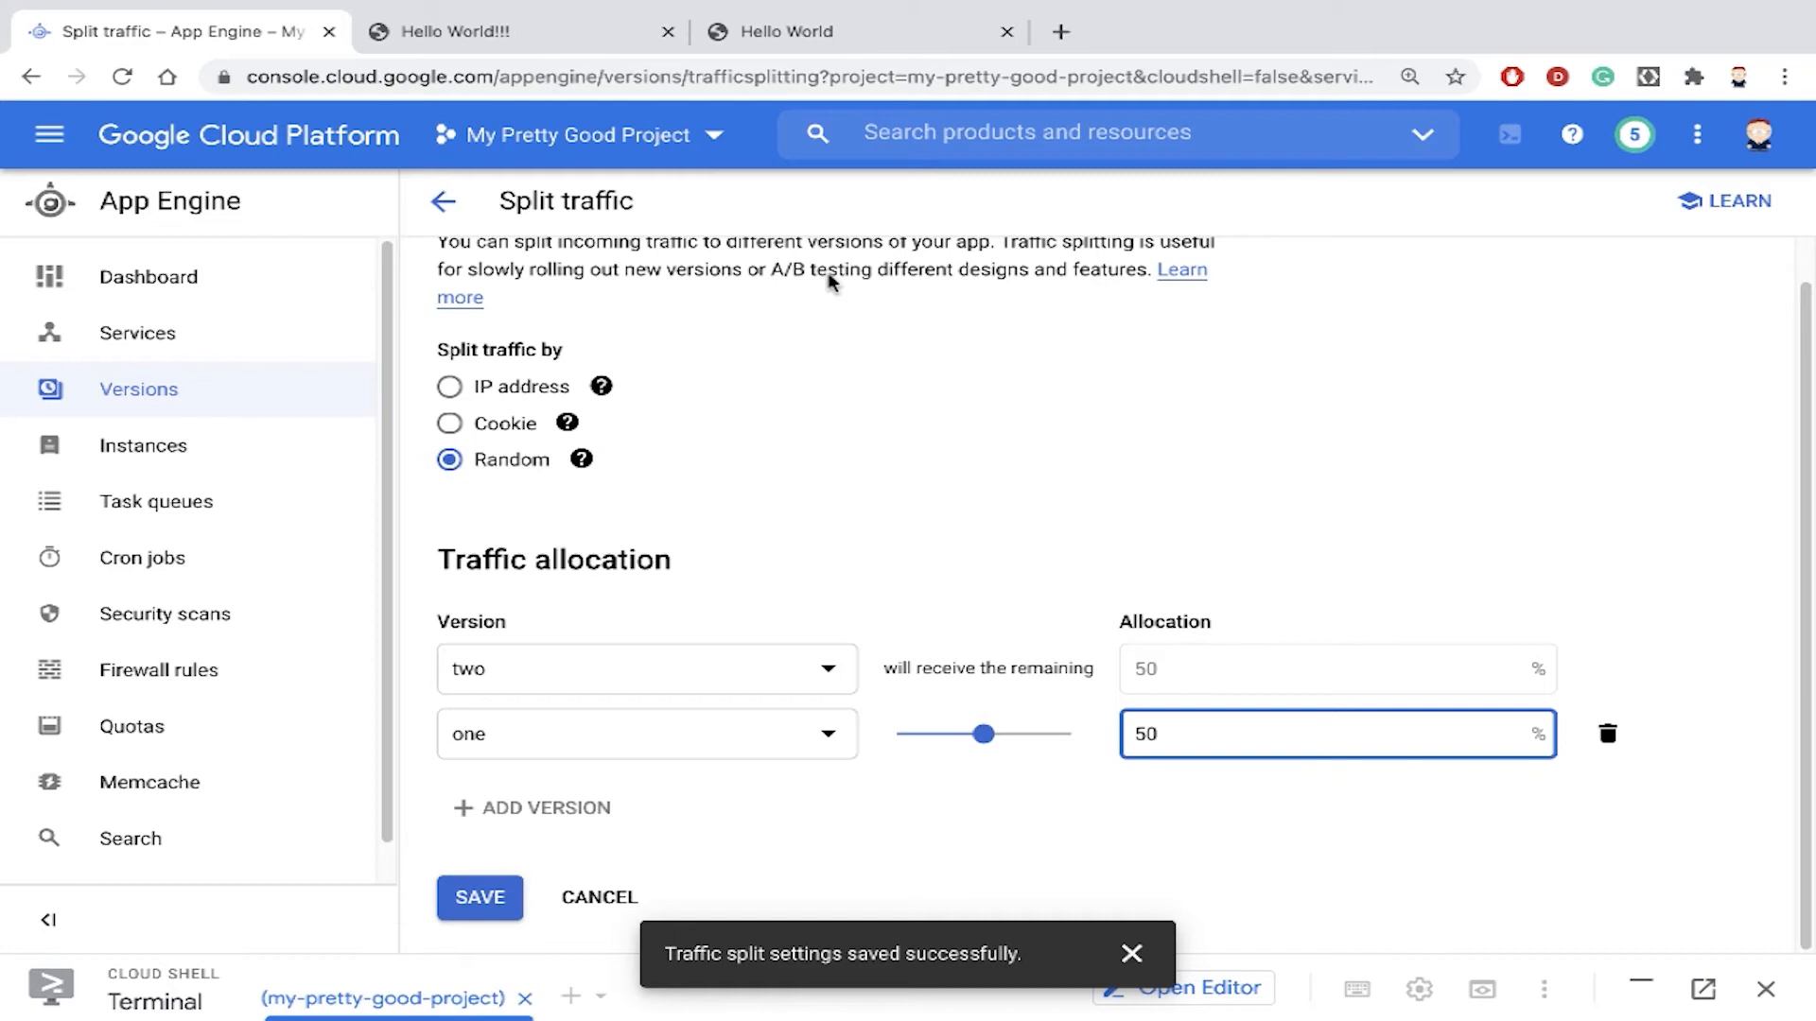
mouse_move(624, 465)
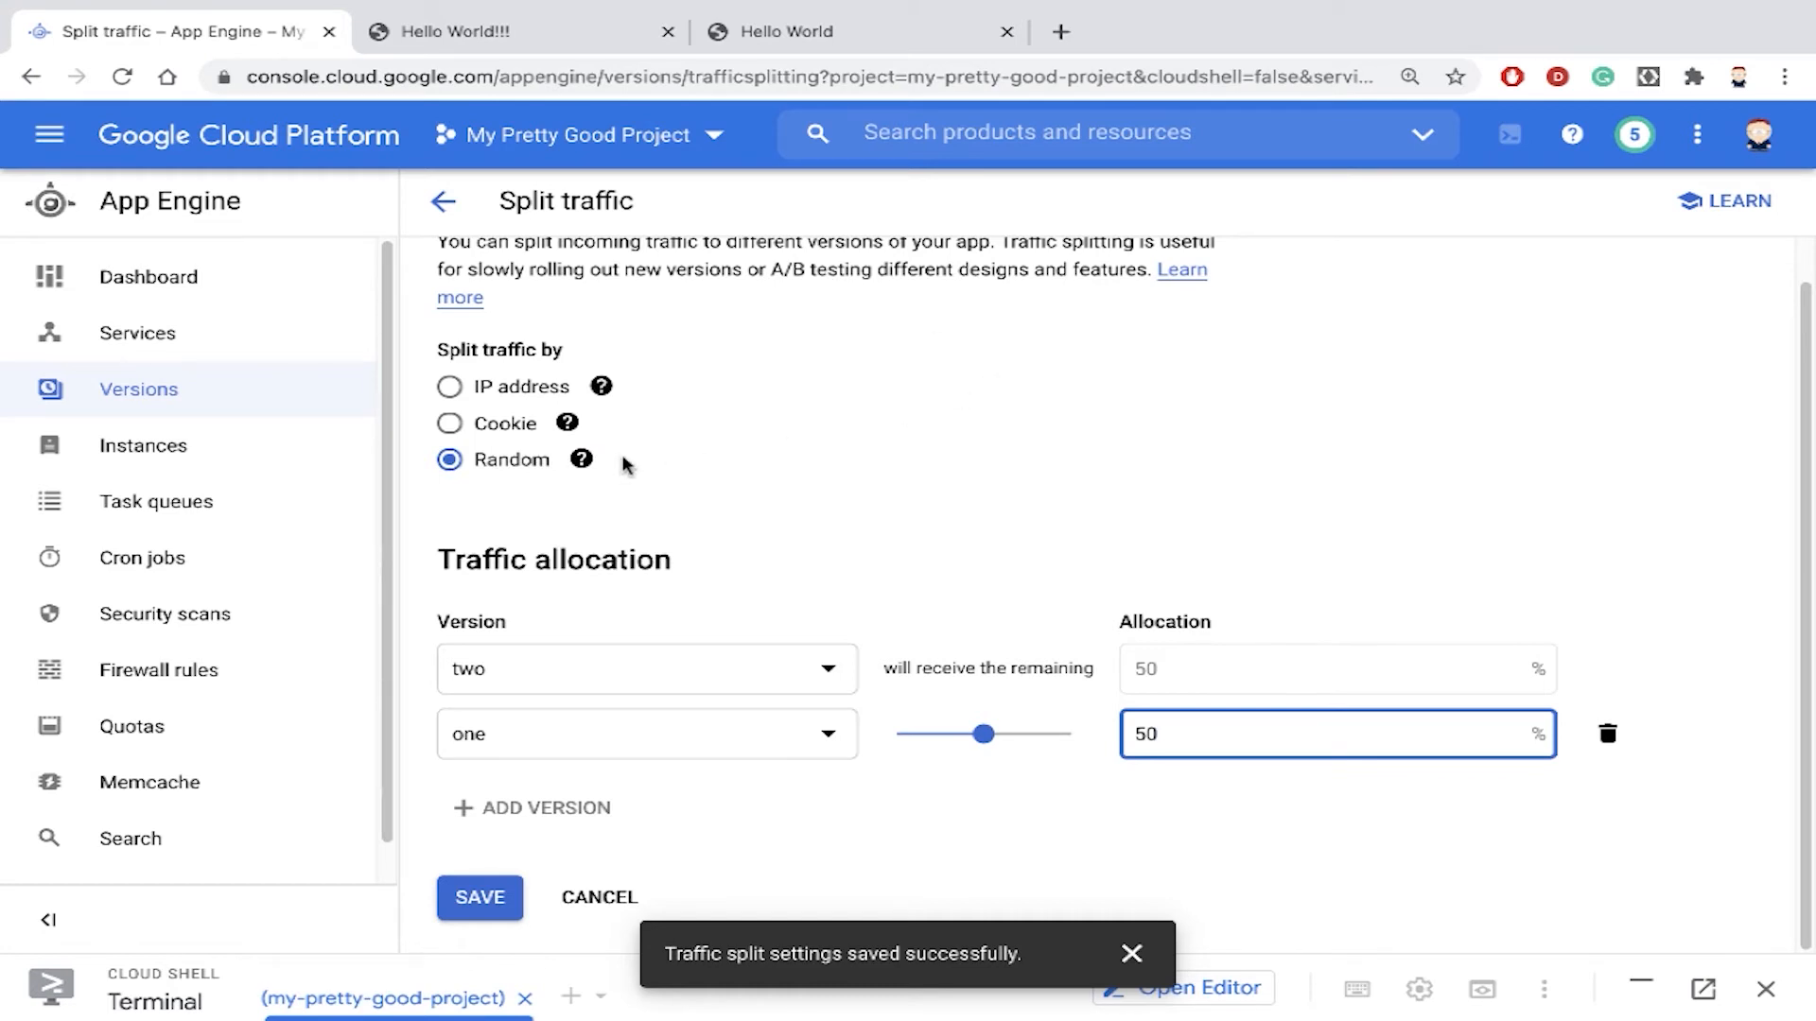
mouse_move(760, 554)
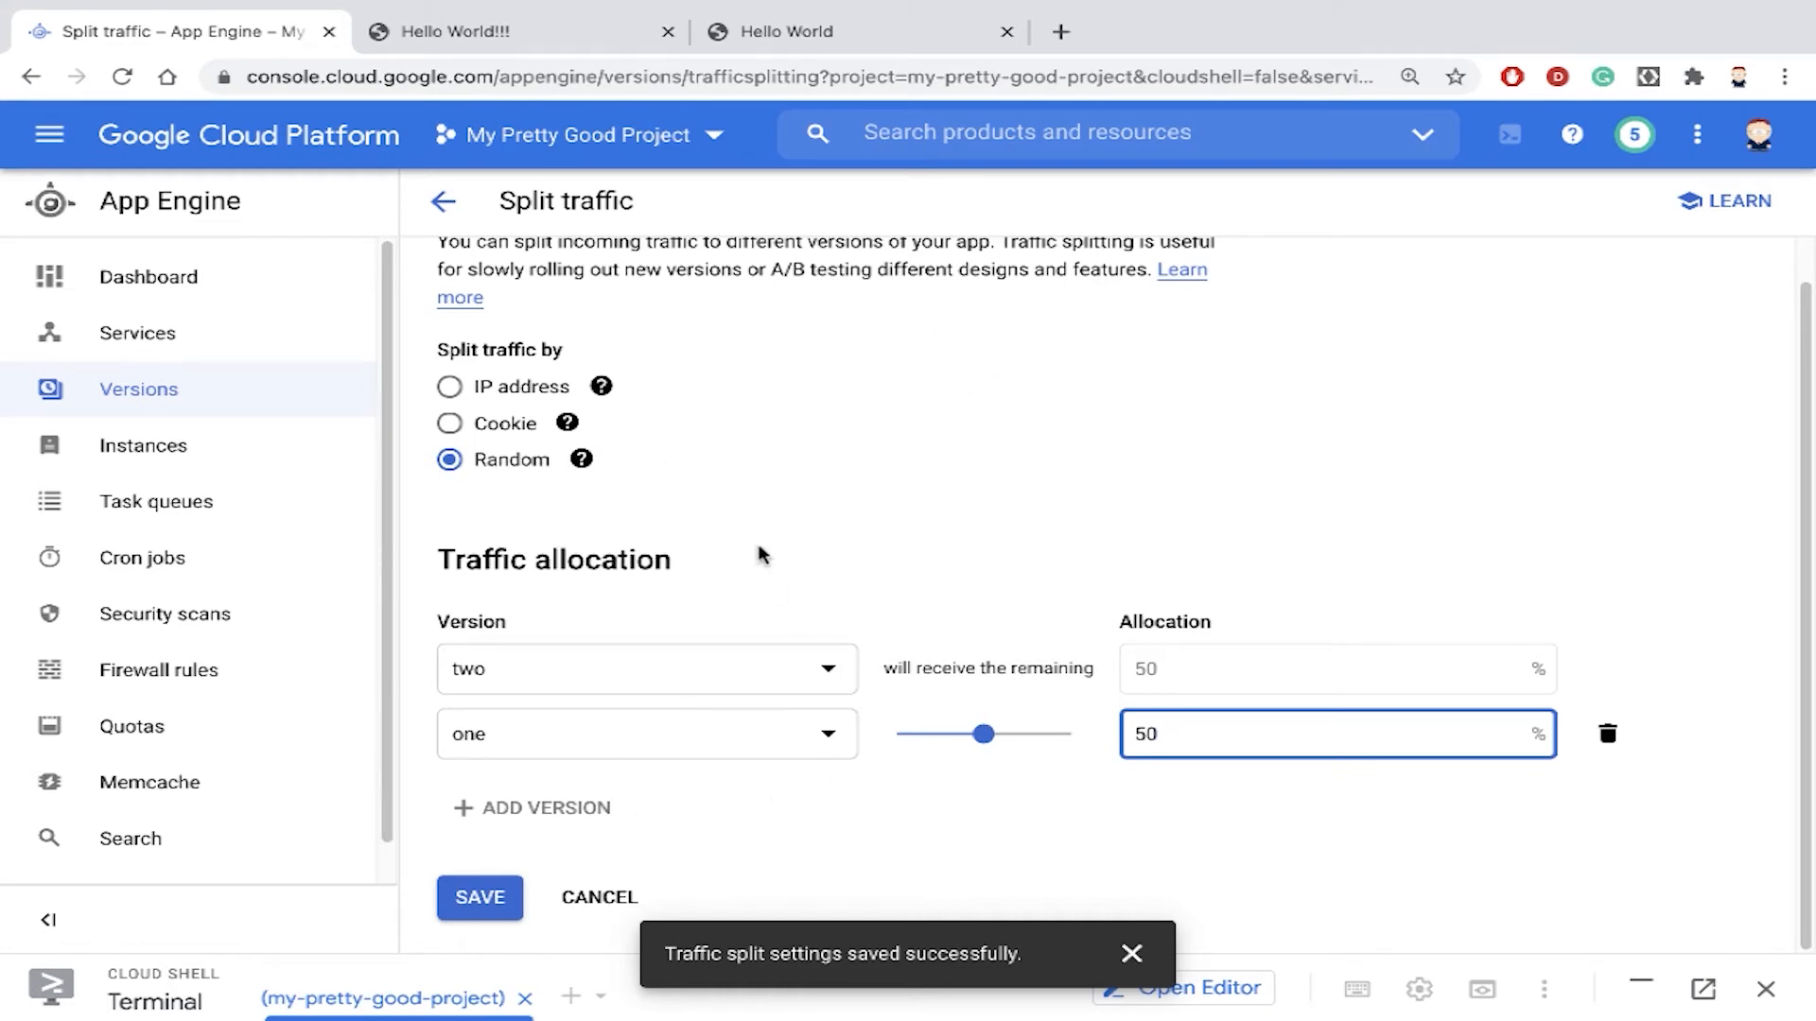
mouse_move(602, 386)
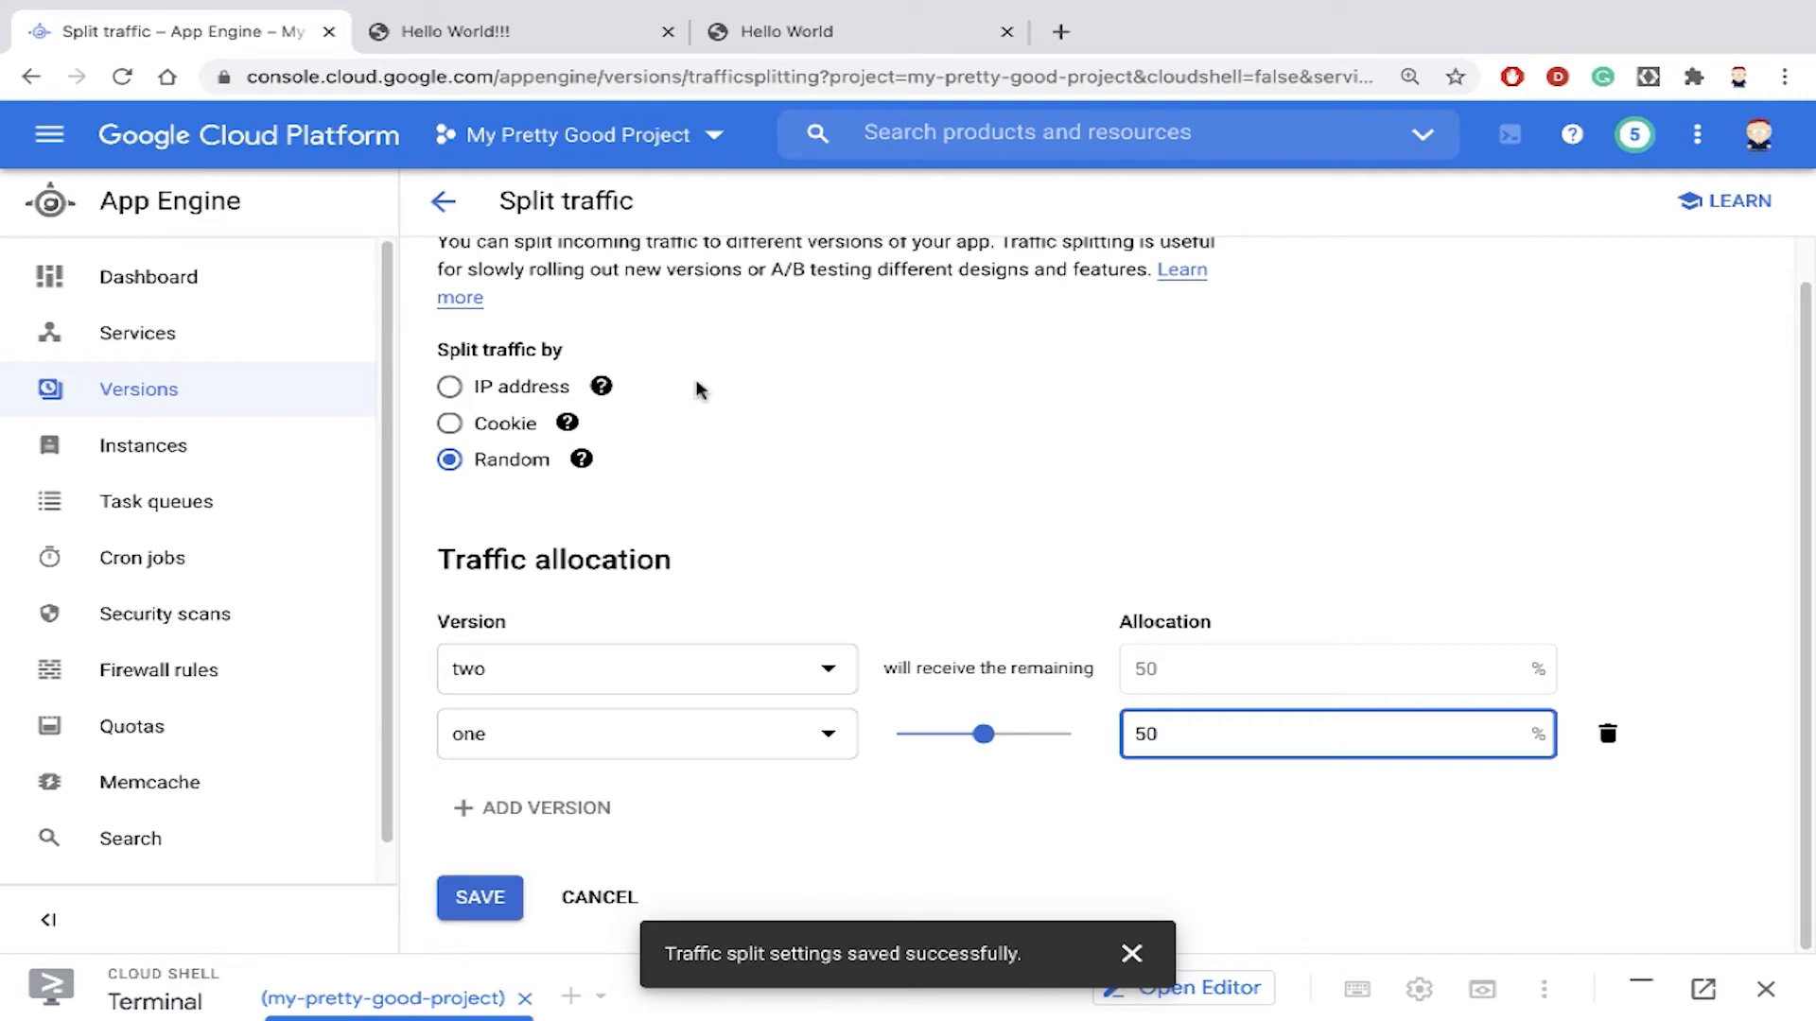
mouse_move(921, 462)
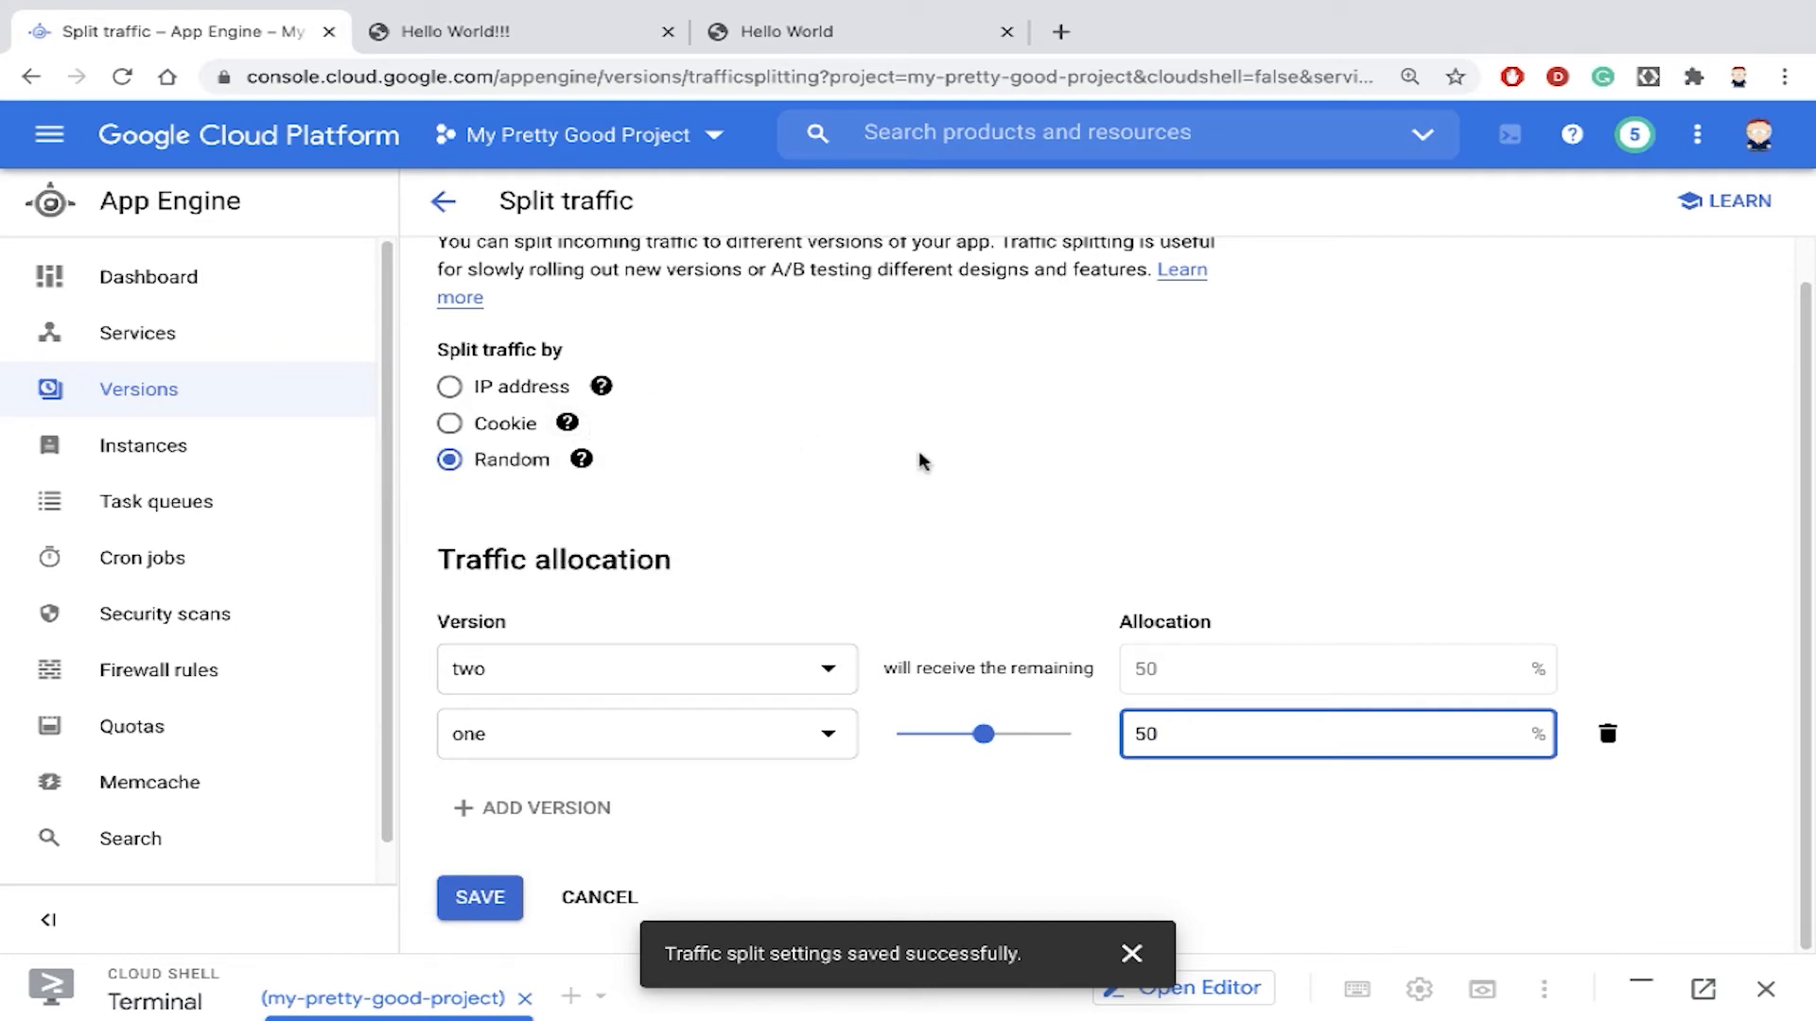
mouse_move(532, 825)
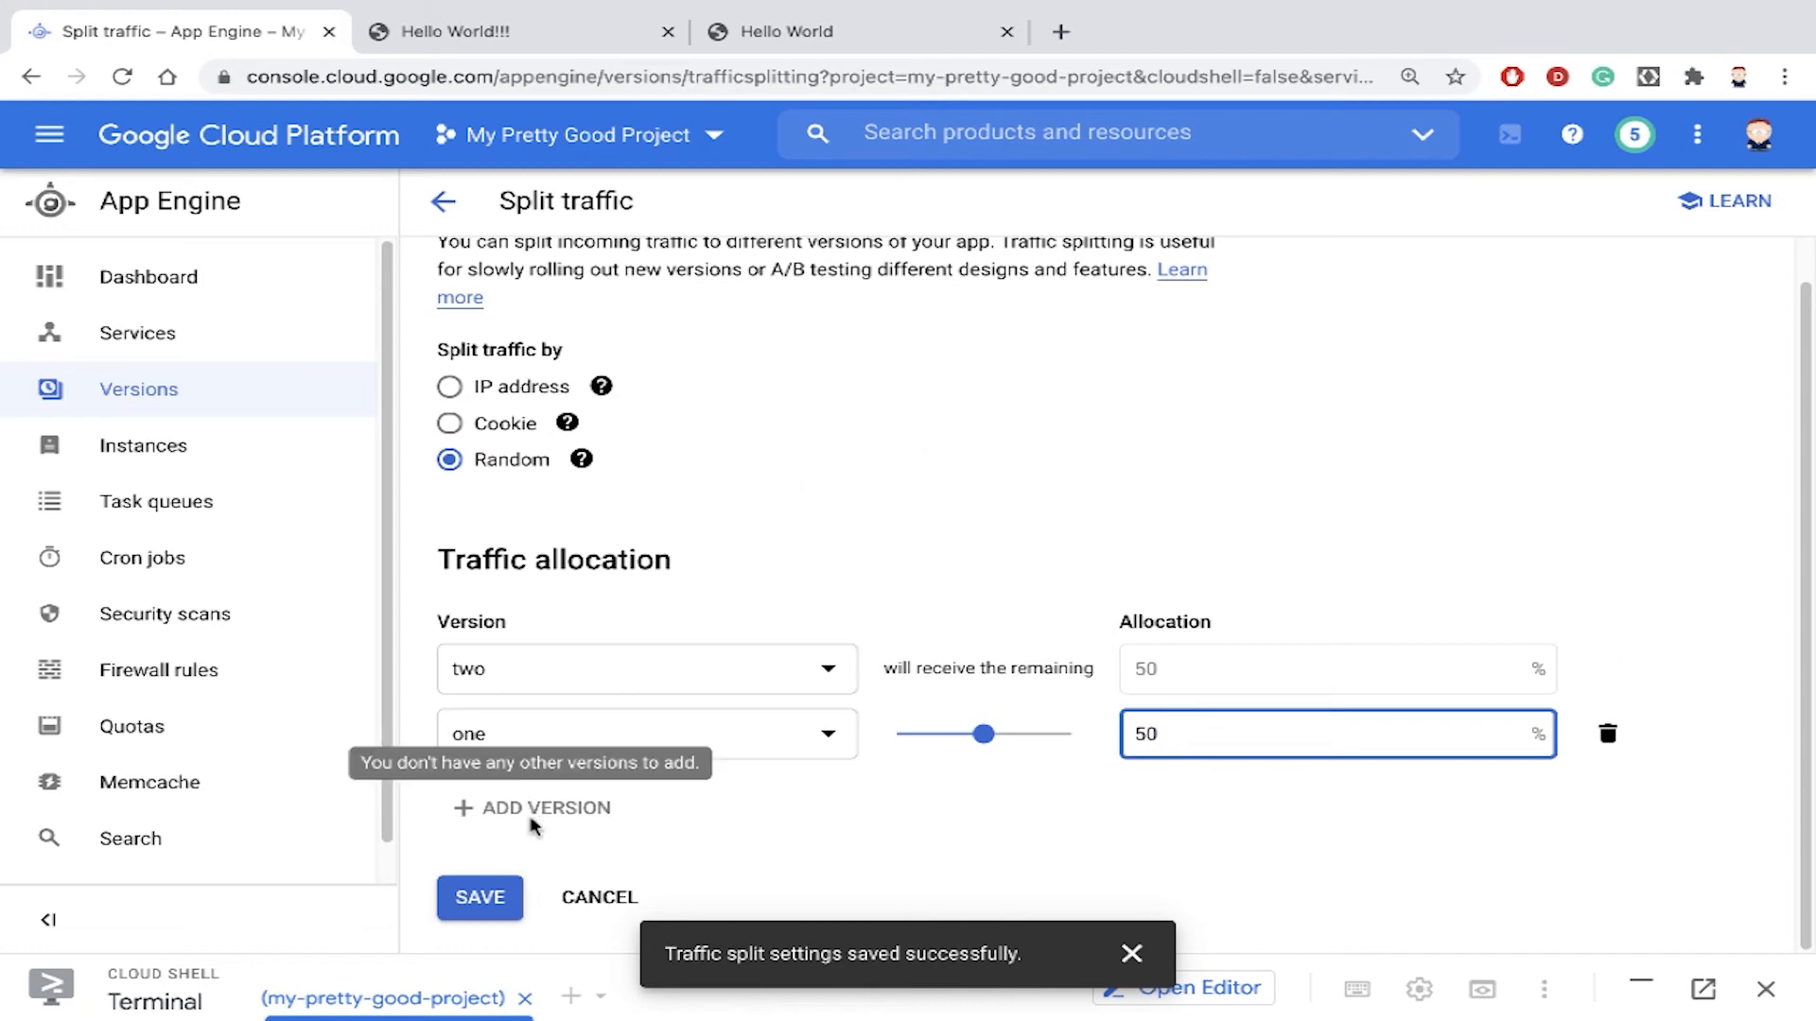
mouse_move(499, 843)
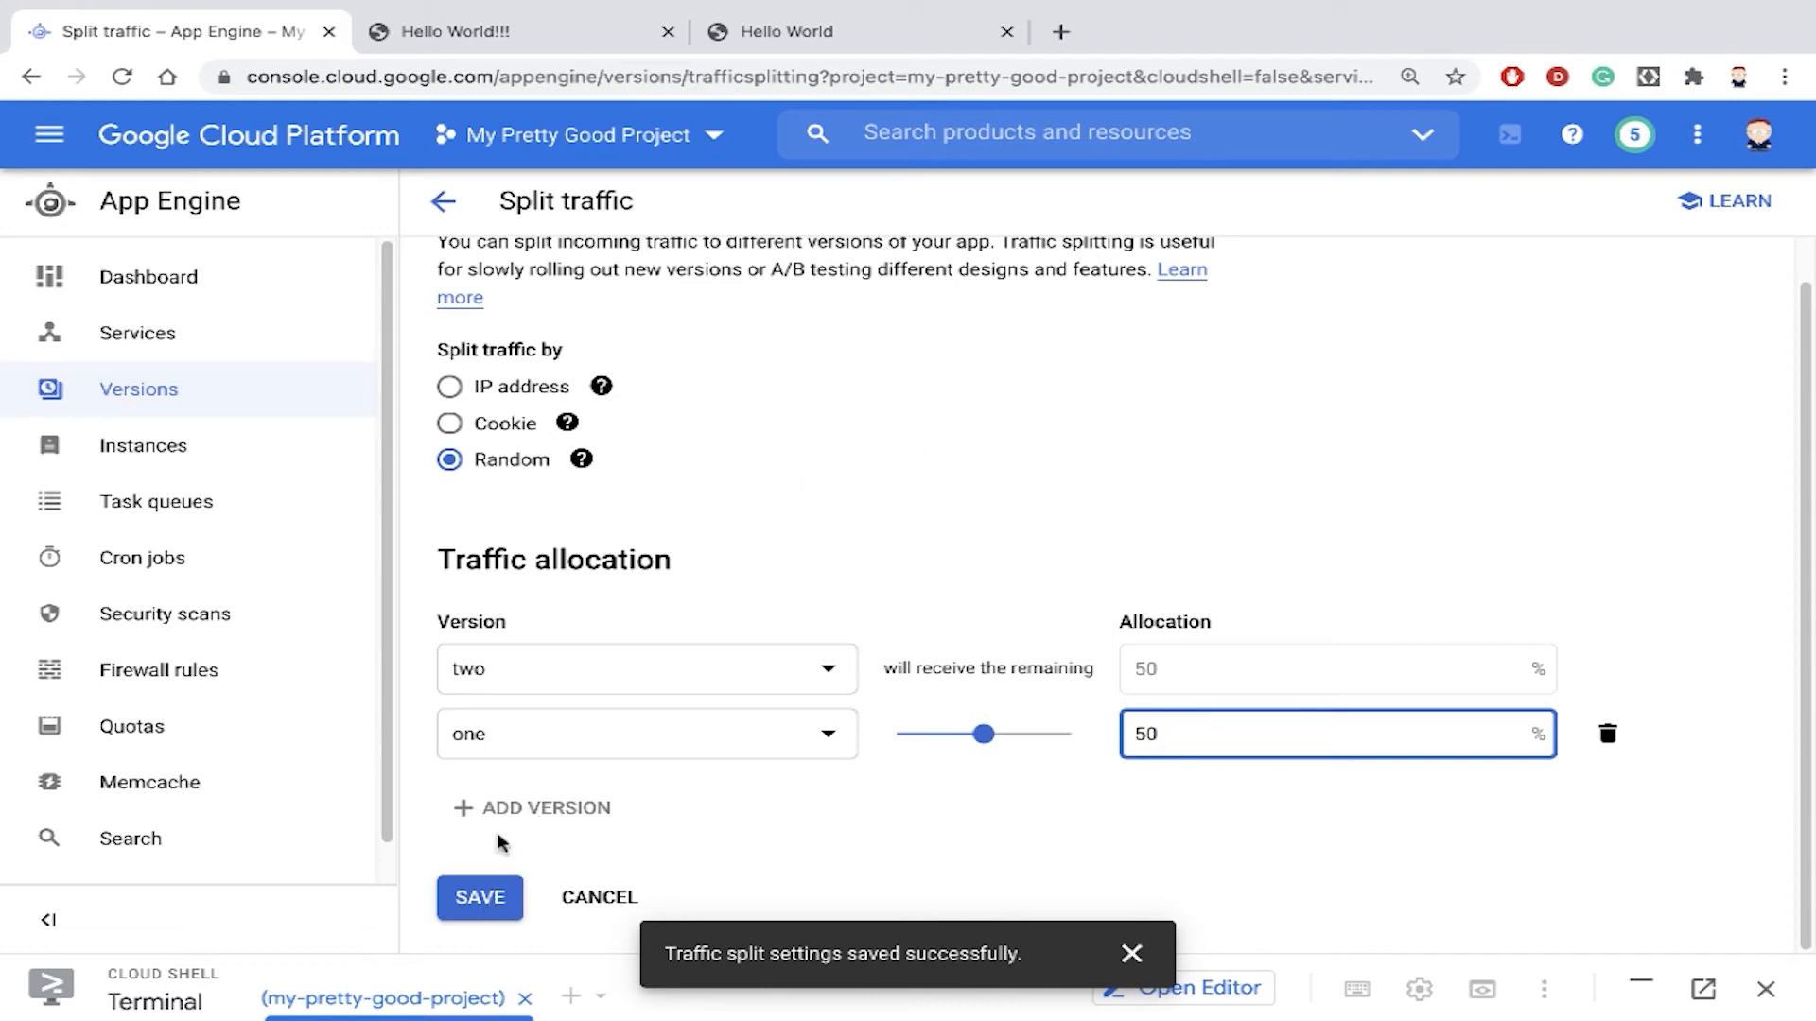
Save the 50/50 split so the Versions list shows versions one and two at 50% each
left_click(480, 897)
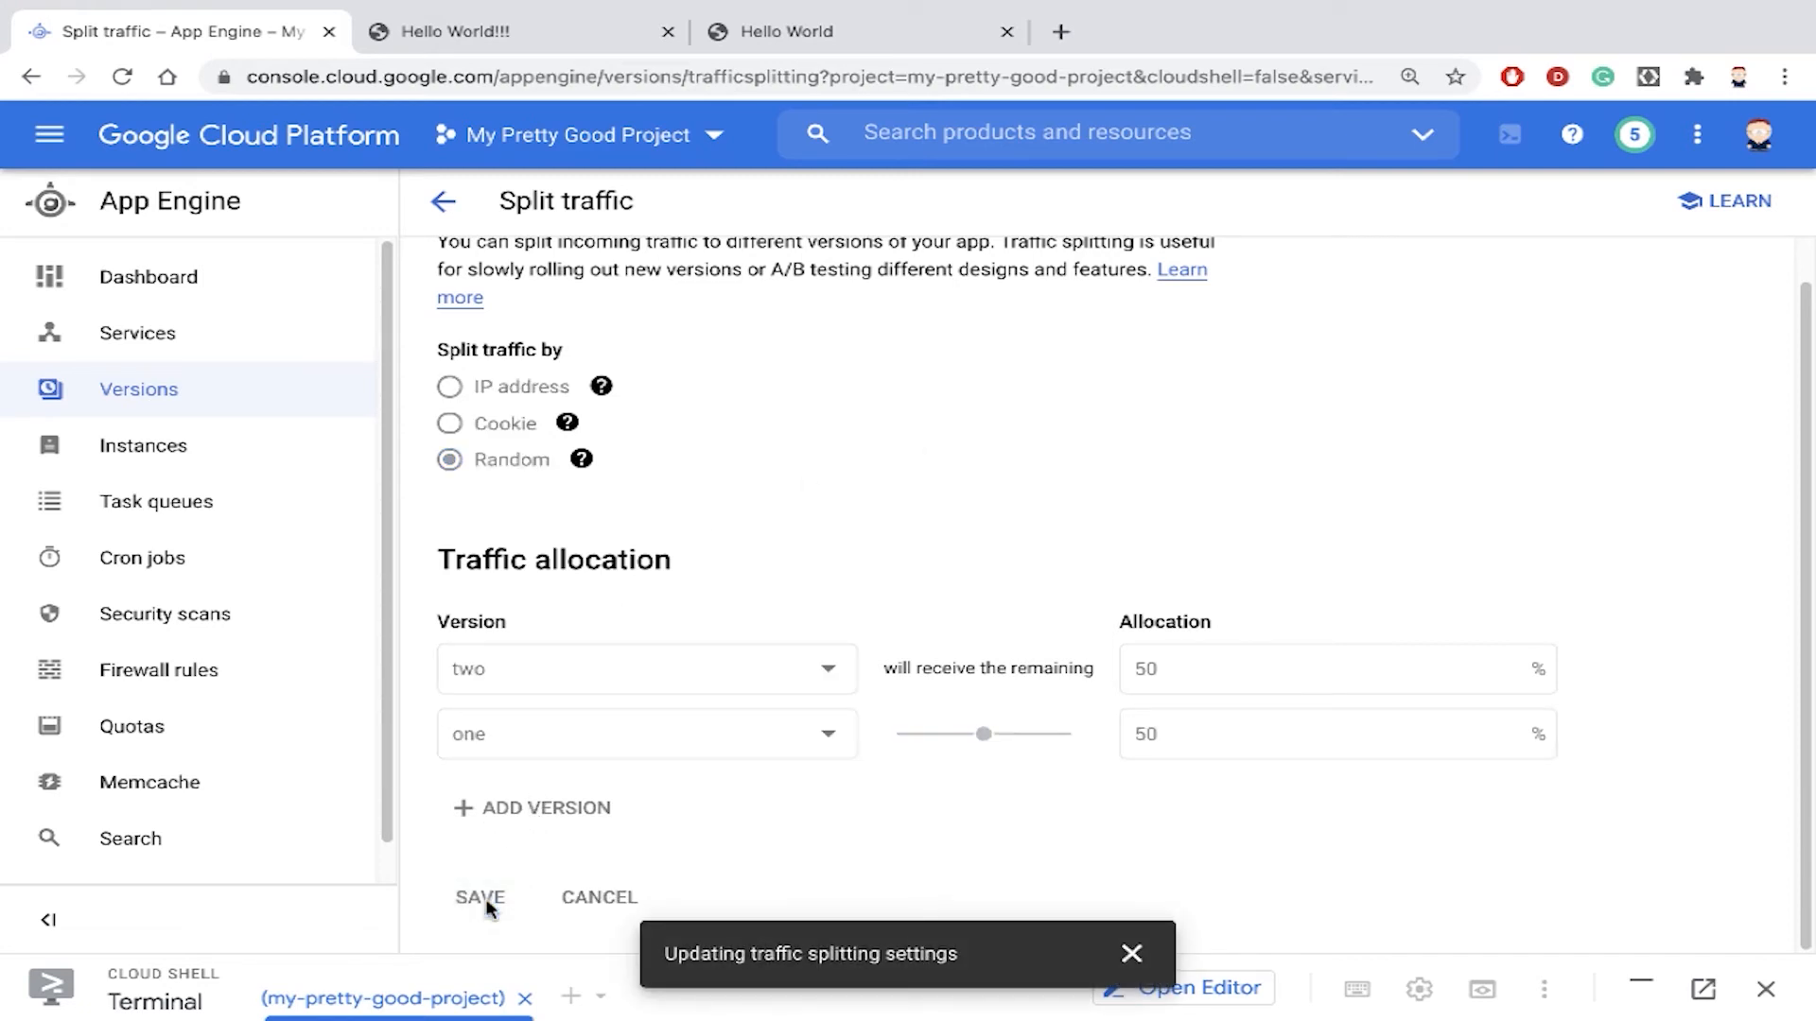
left_click(480, 897)
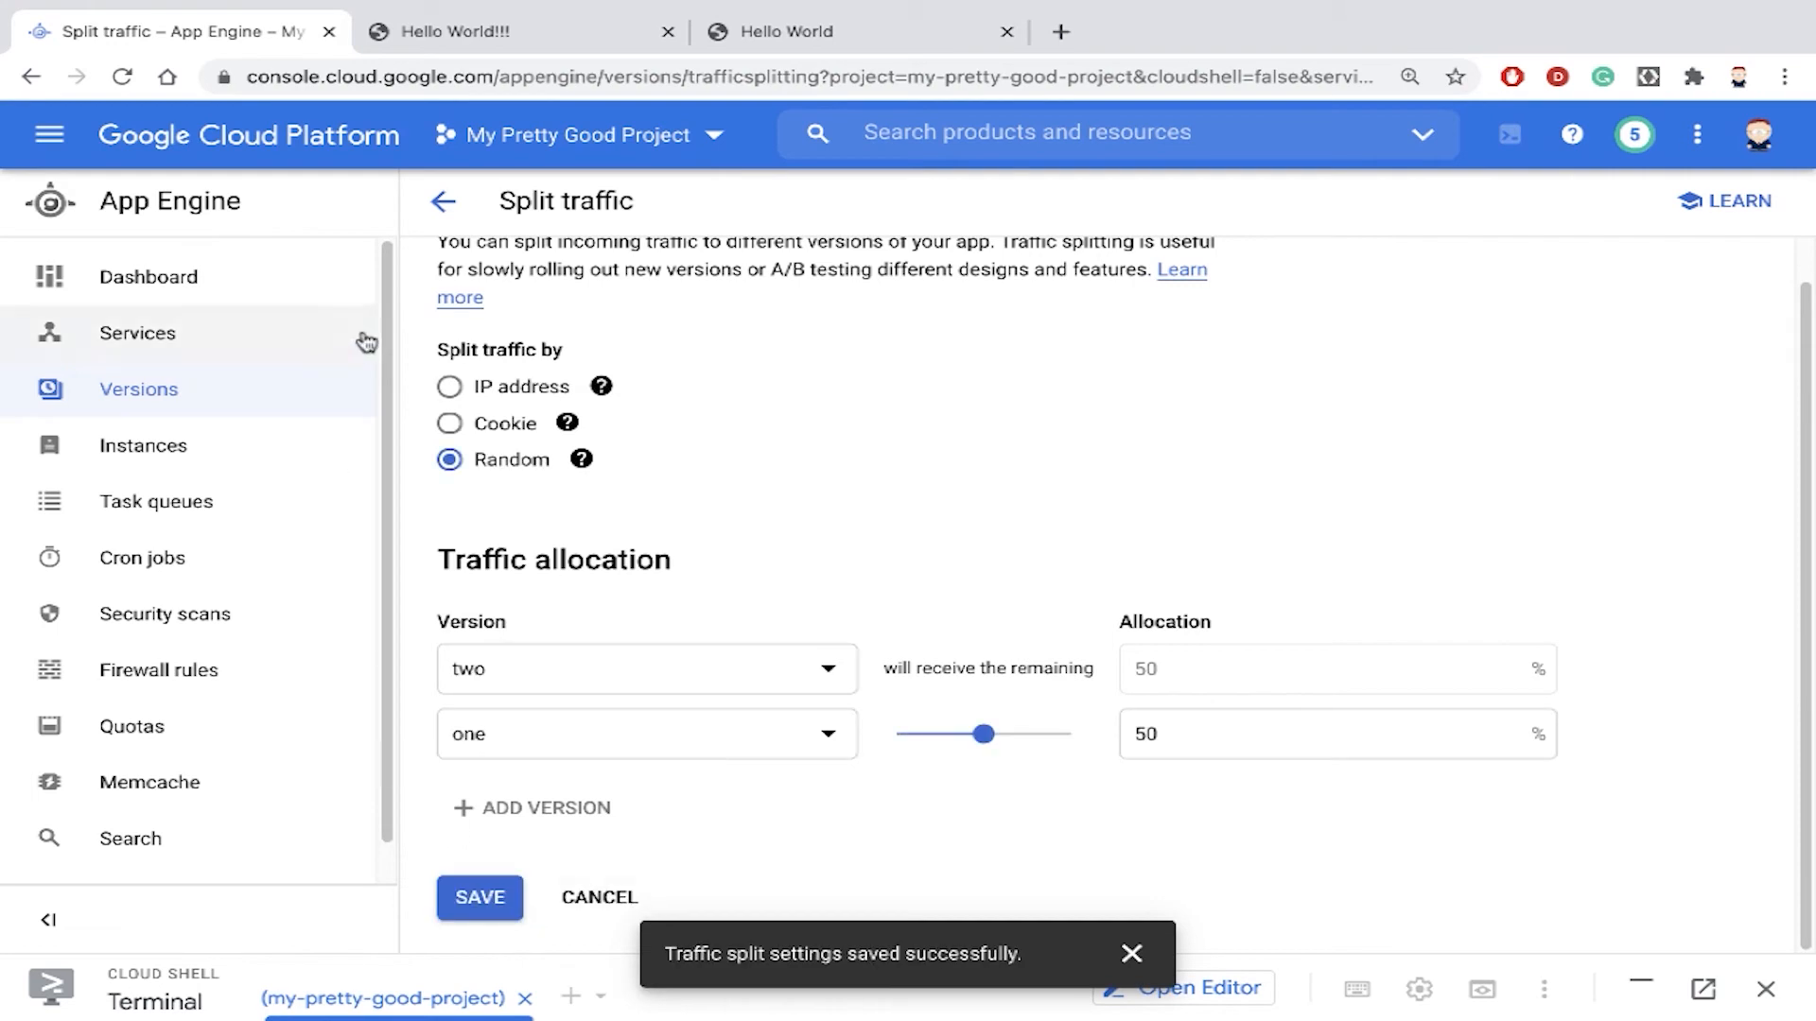
left_click(439, 200)
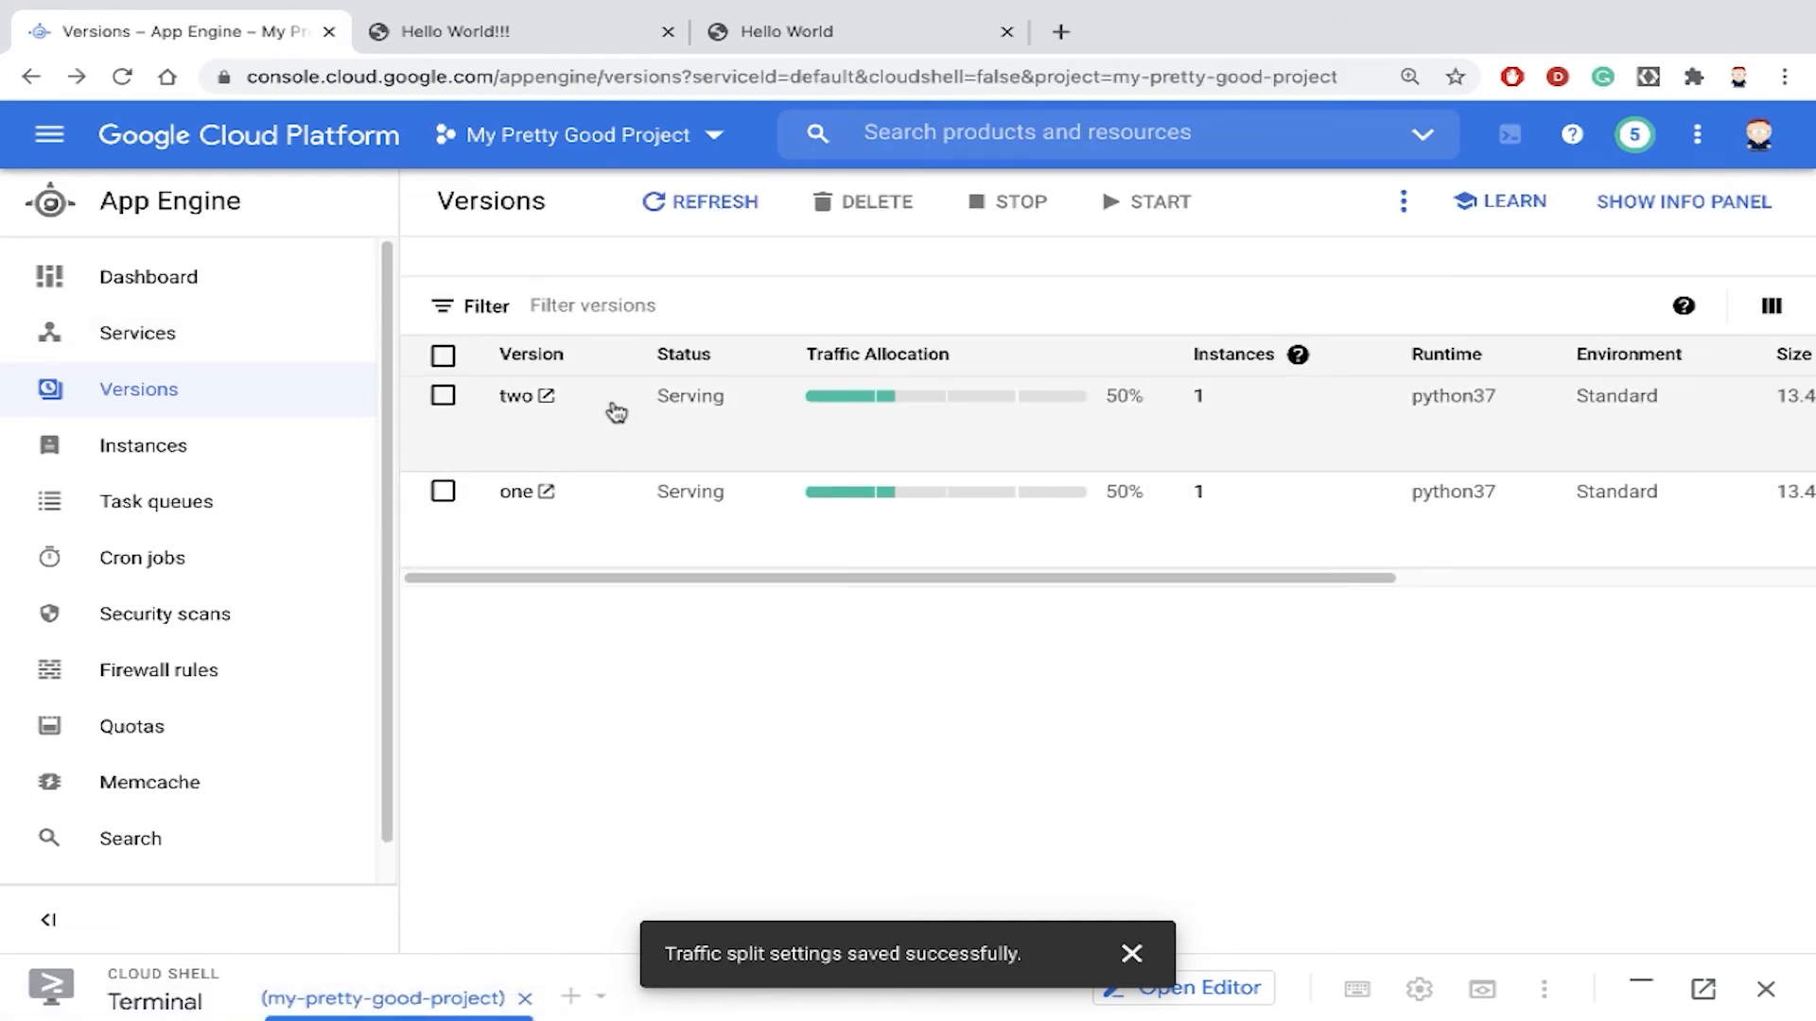
mouse_move(921, 451)
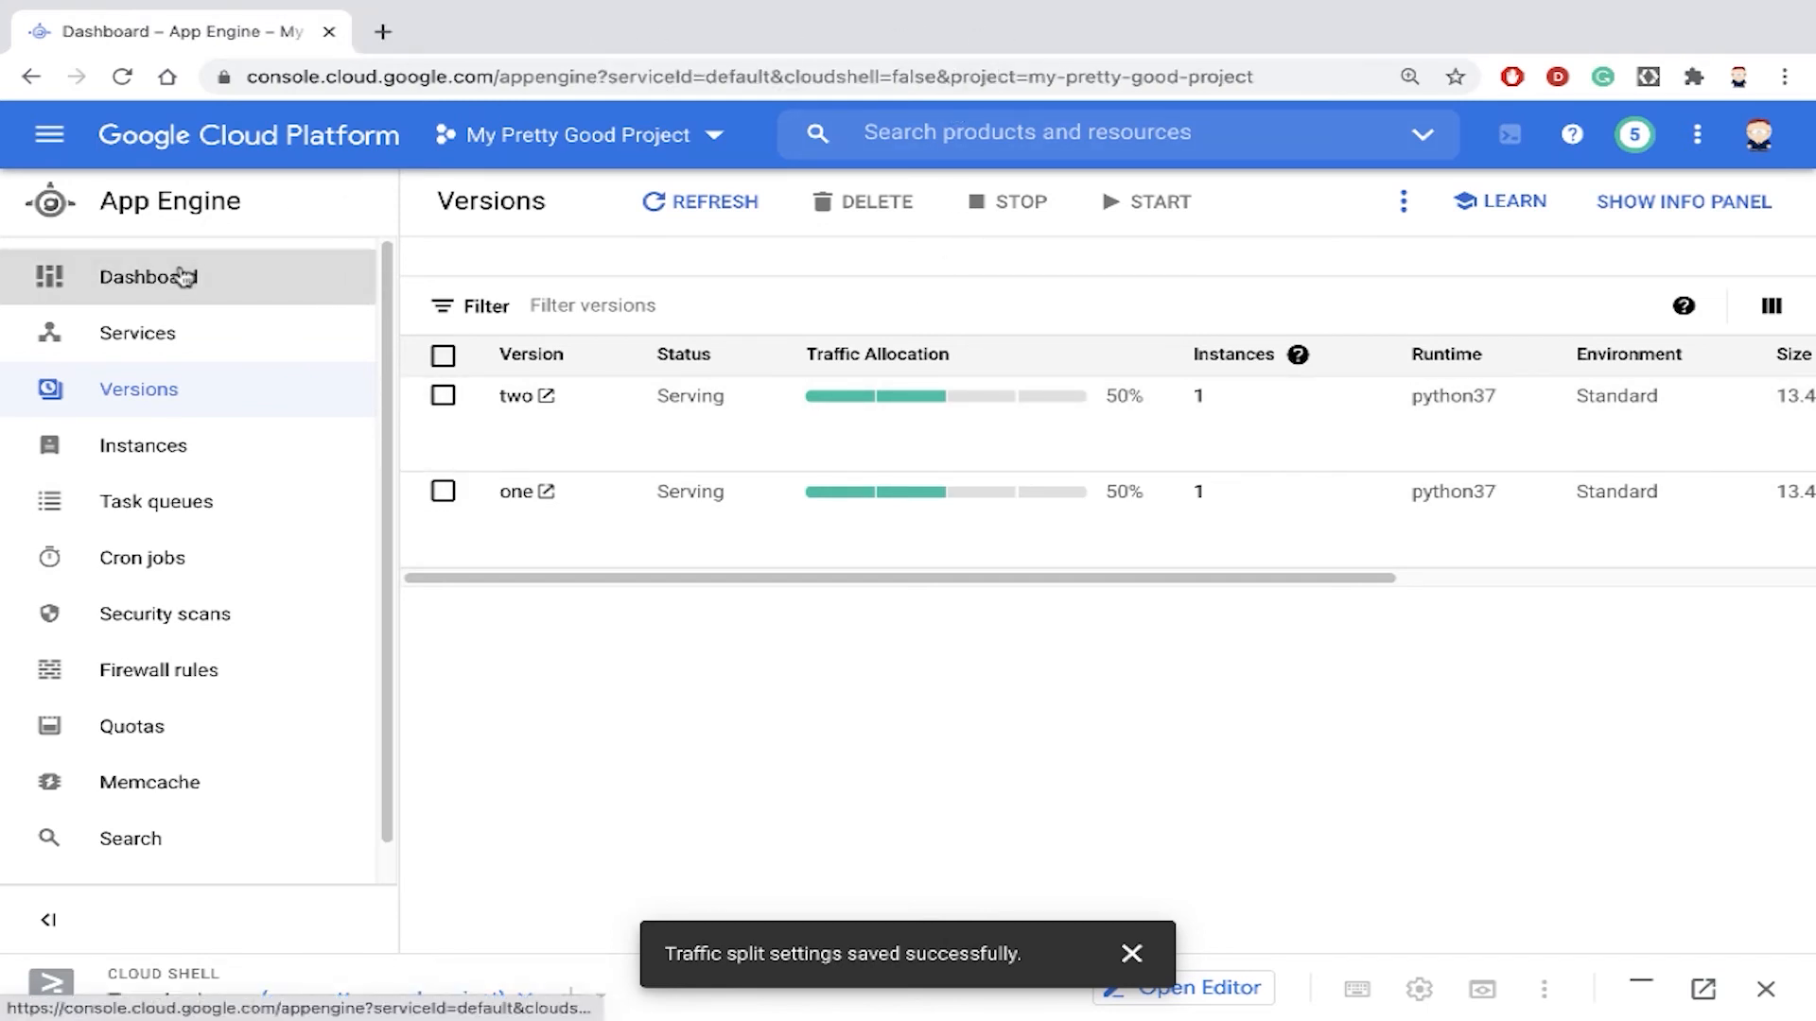
From the Dashboard, load the appspot.com site and reload it to see Hello World replace Hello World!!!
left_click(148, 276)
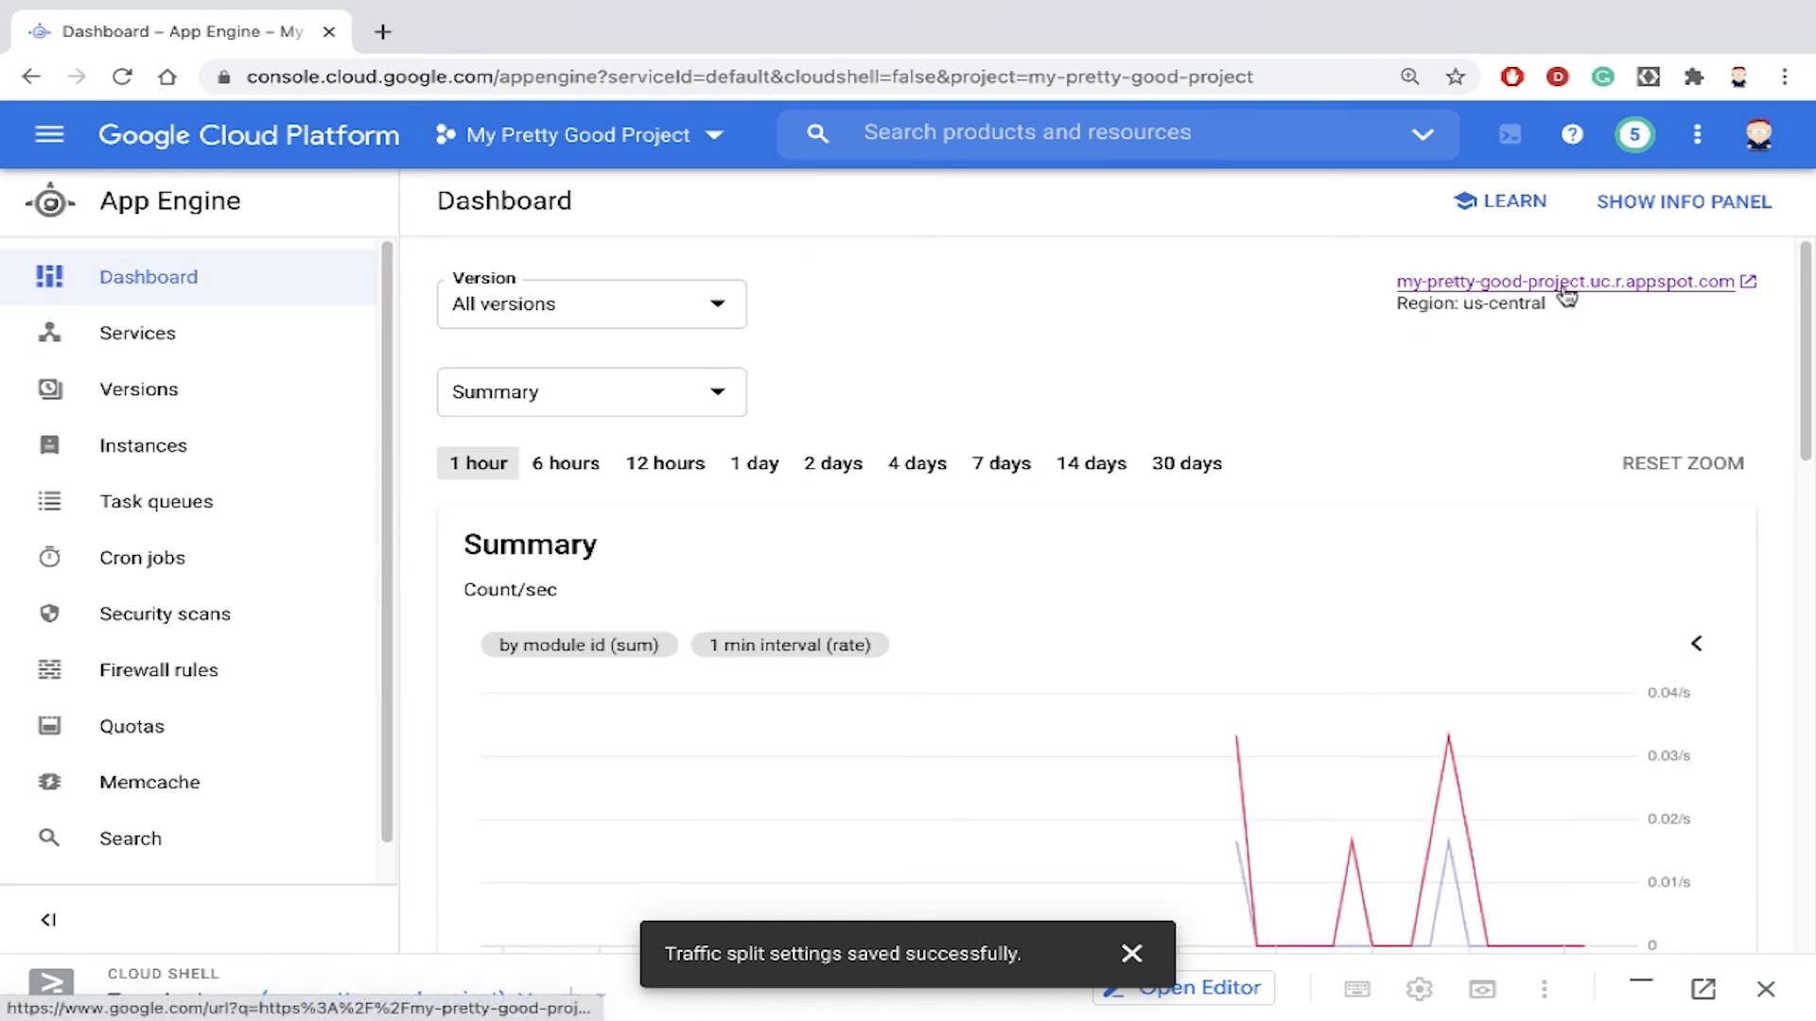
left_click(1562, 282)
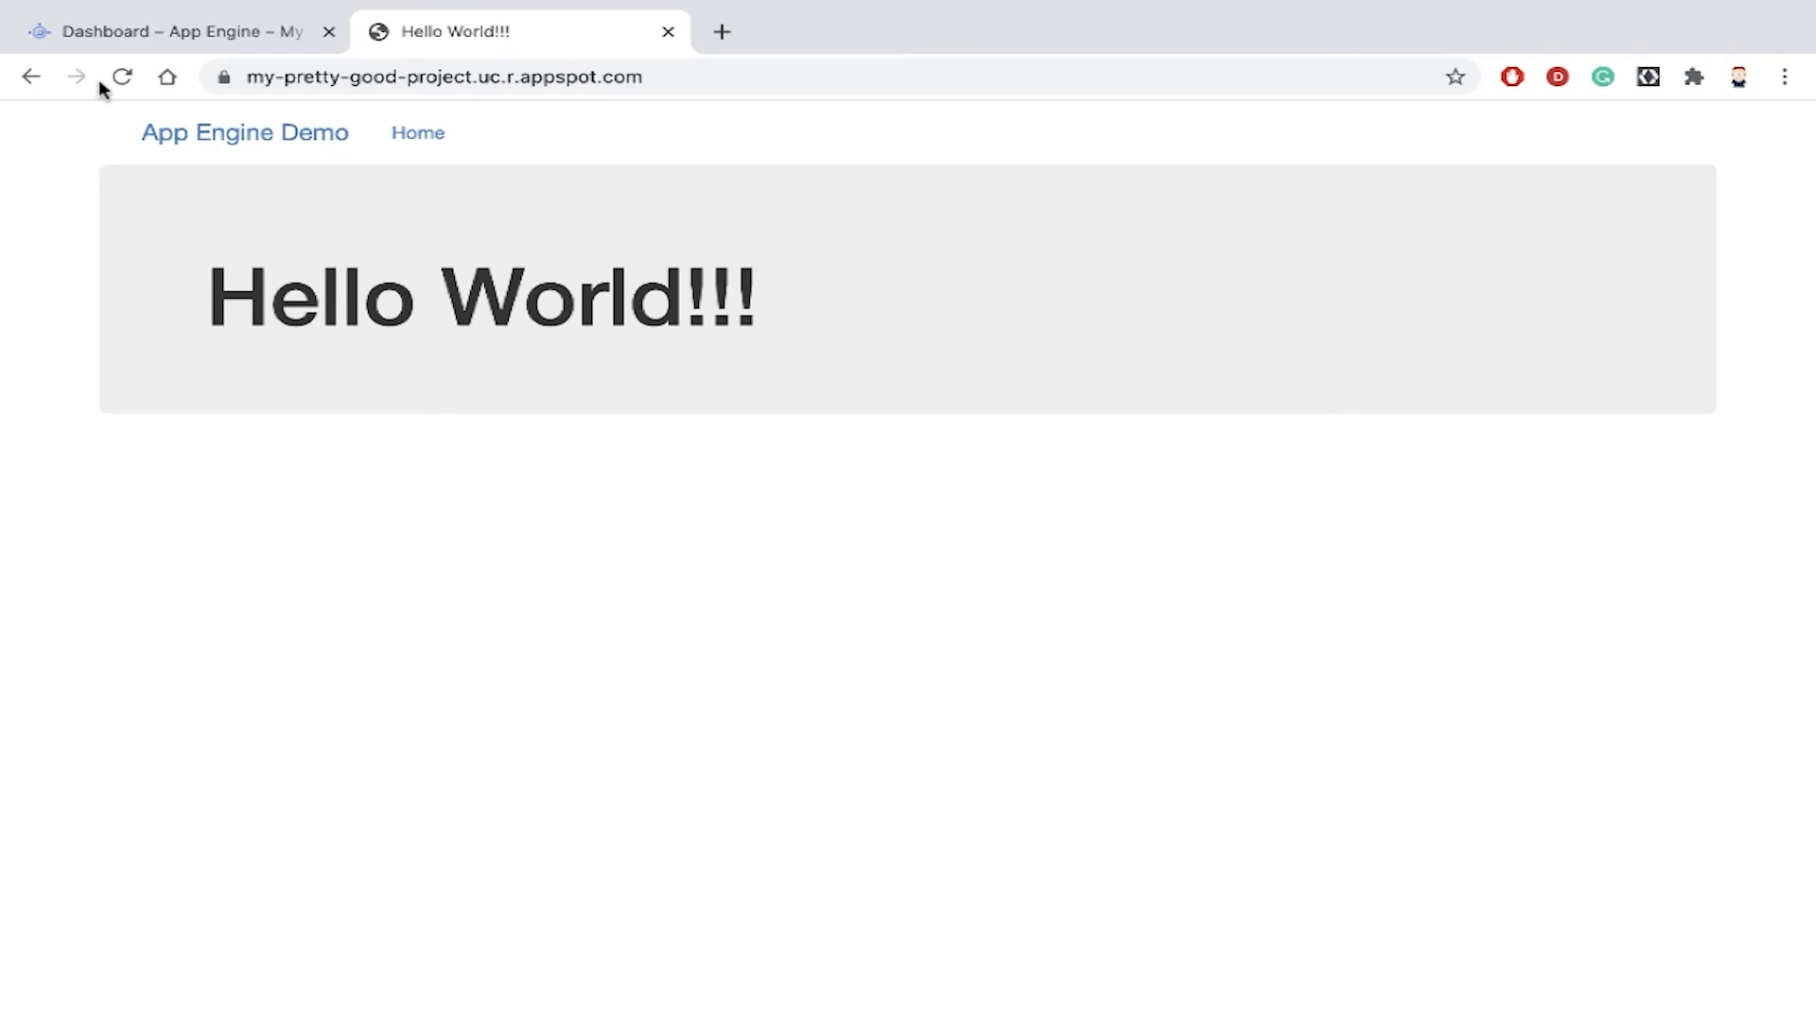
left_click(121, 76)
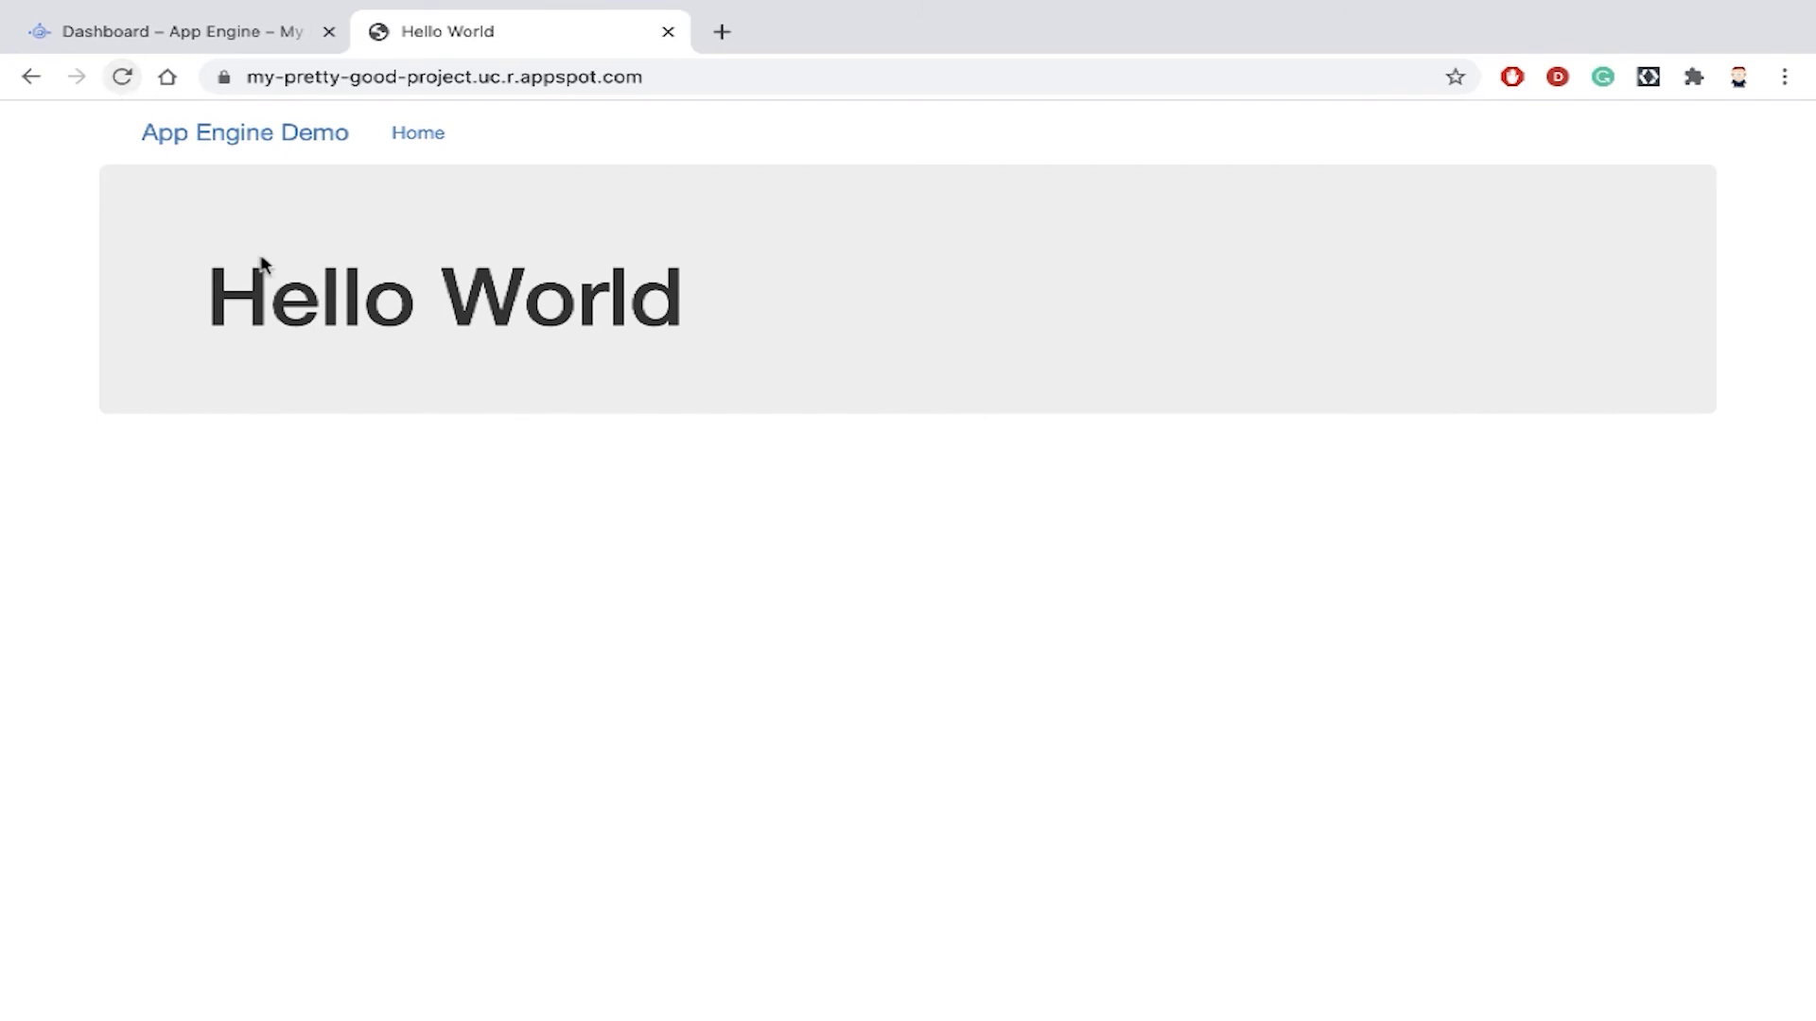
mouse_move(460, 511)
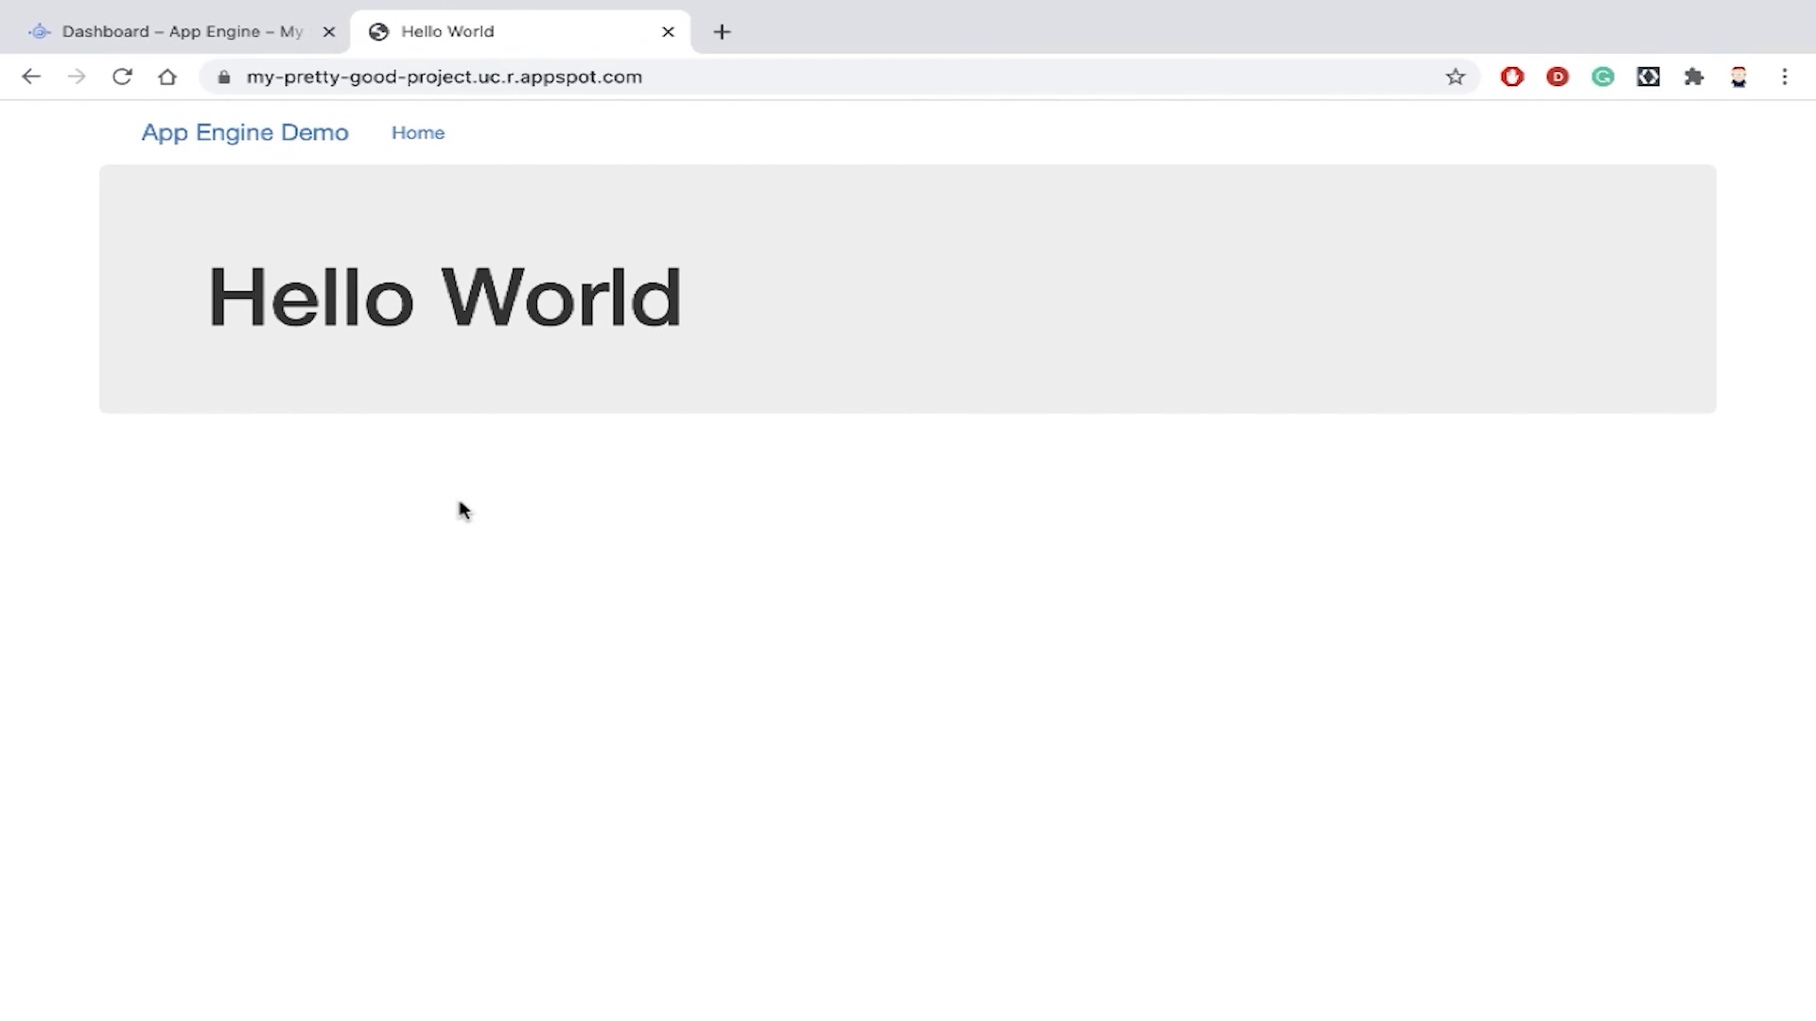